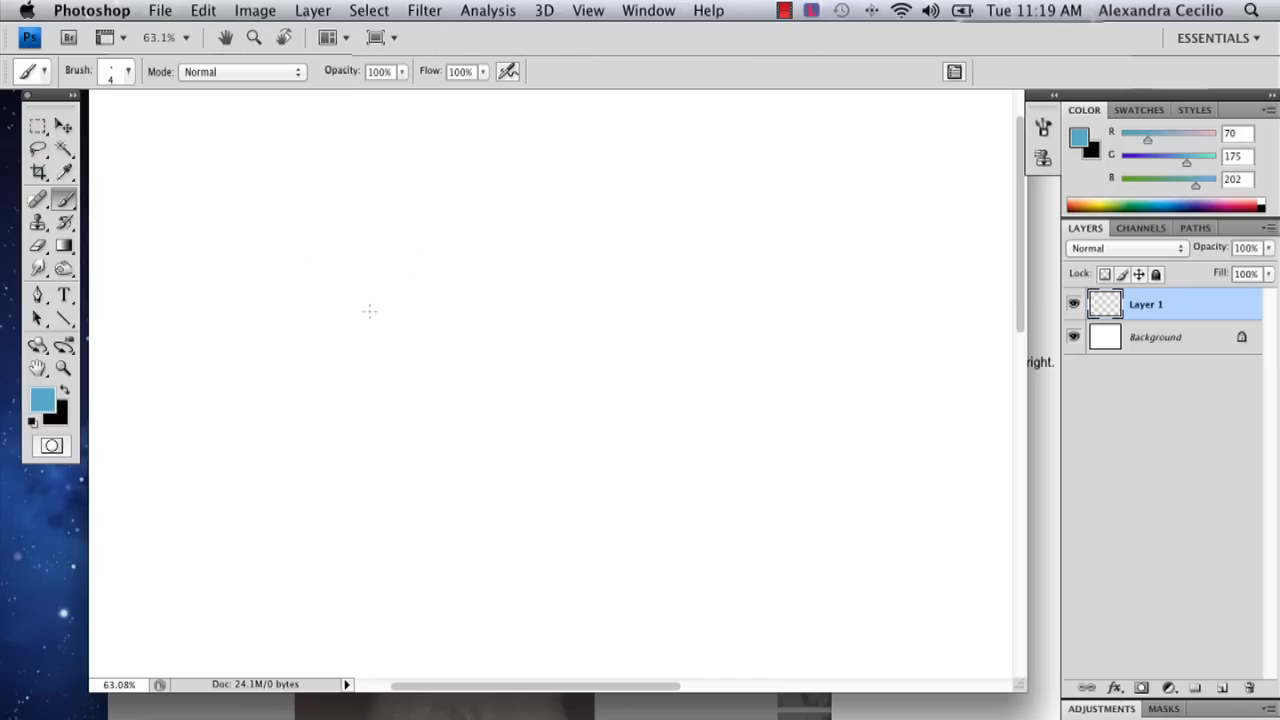
{"action": "mouse_move", "coordinate": [416, 340]}
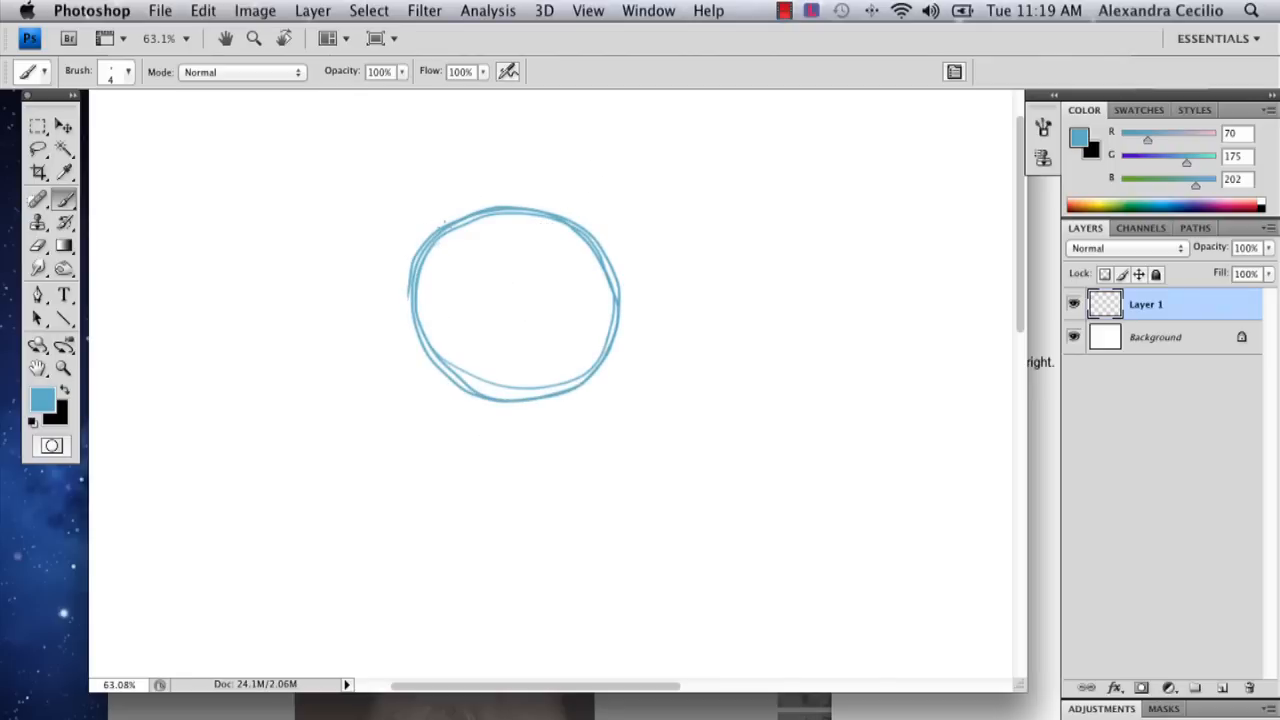
- Sketch the blue head ovals, left cheek bulge and chin shape on Layer 1
{"action": "left_click_drag", "start_coordinate": [444, 224], "coordinate": [450, 376]}
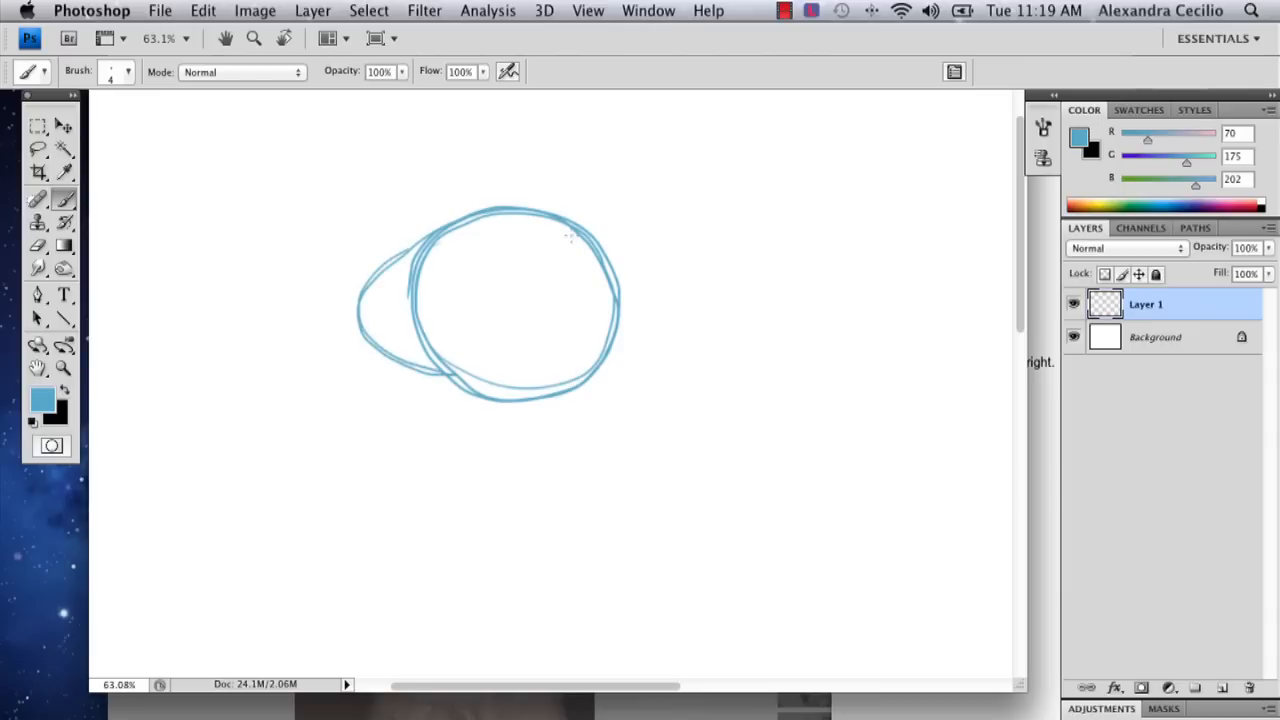
{"action": "left_click_drag", "start_coordinate": [580, 232], "coordinate": [384, 358]}
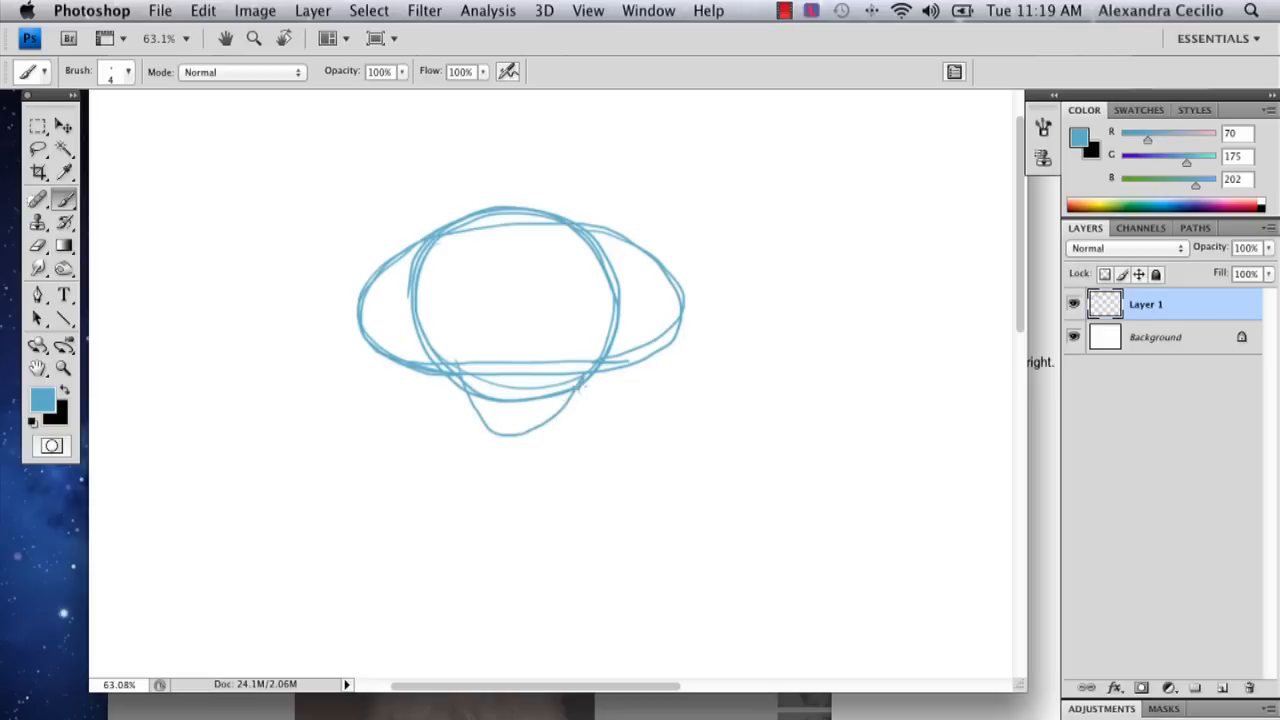
{"action": "left_click_drag", "start_coordinate": [450, 400], "coordinate": [580, 390]}
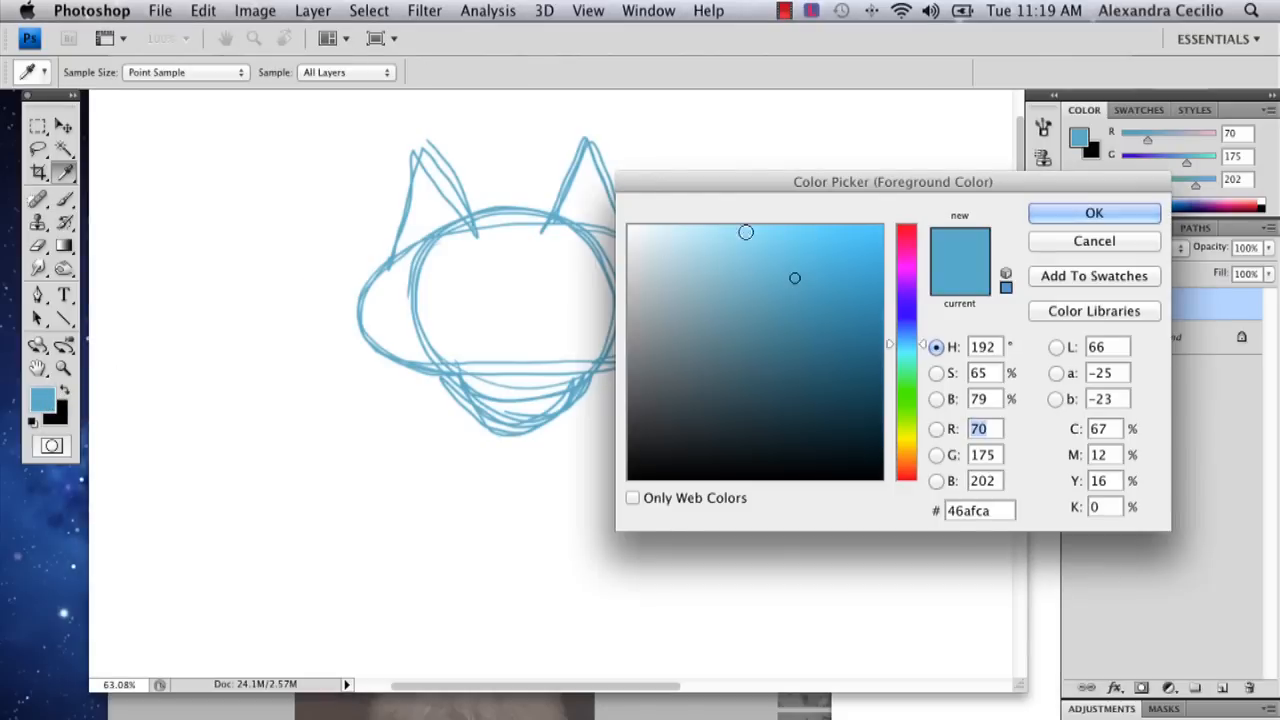
- Keep the light blue colour and add fur tufts along both cheeks
{"action": "left_click", "coordinate": [1092, 212]}
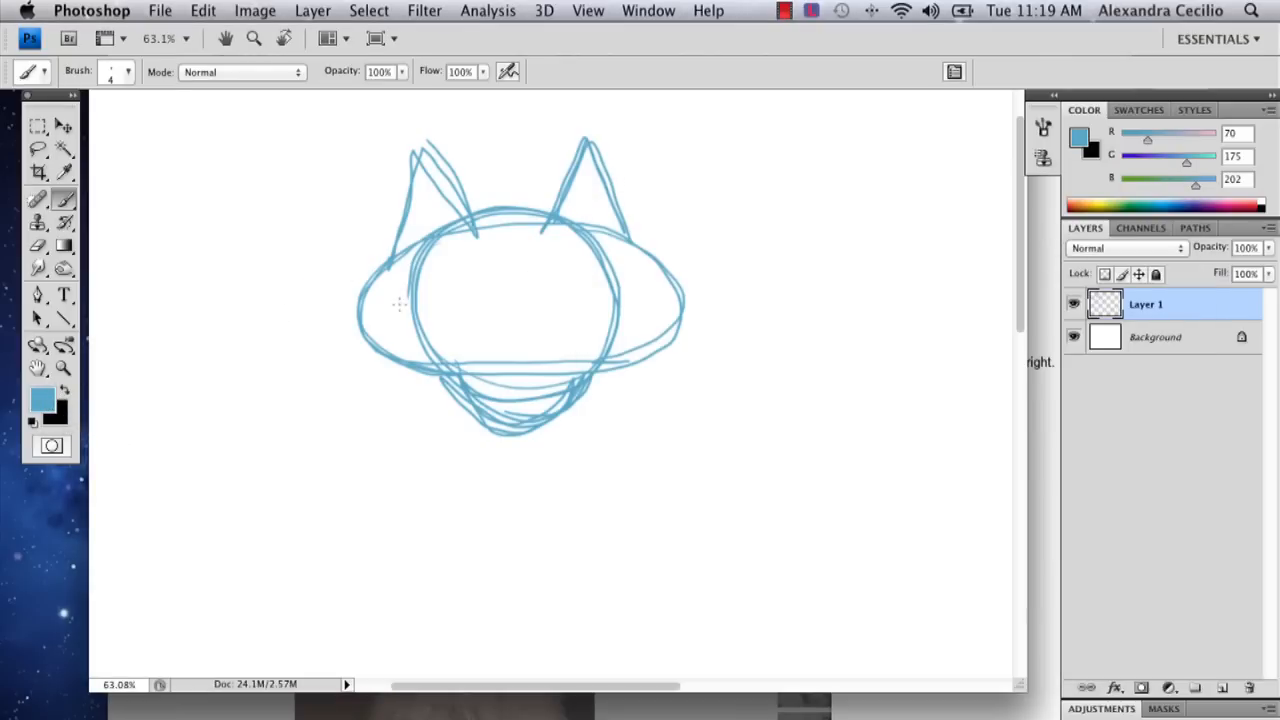
{"action": "left_click_drag", "start_coordinate": [390, 300], "coordinate": [360, 364]}
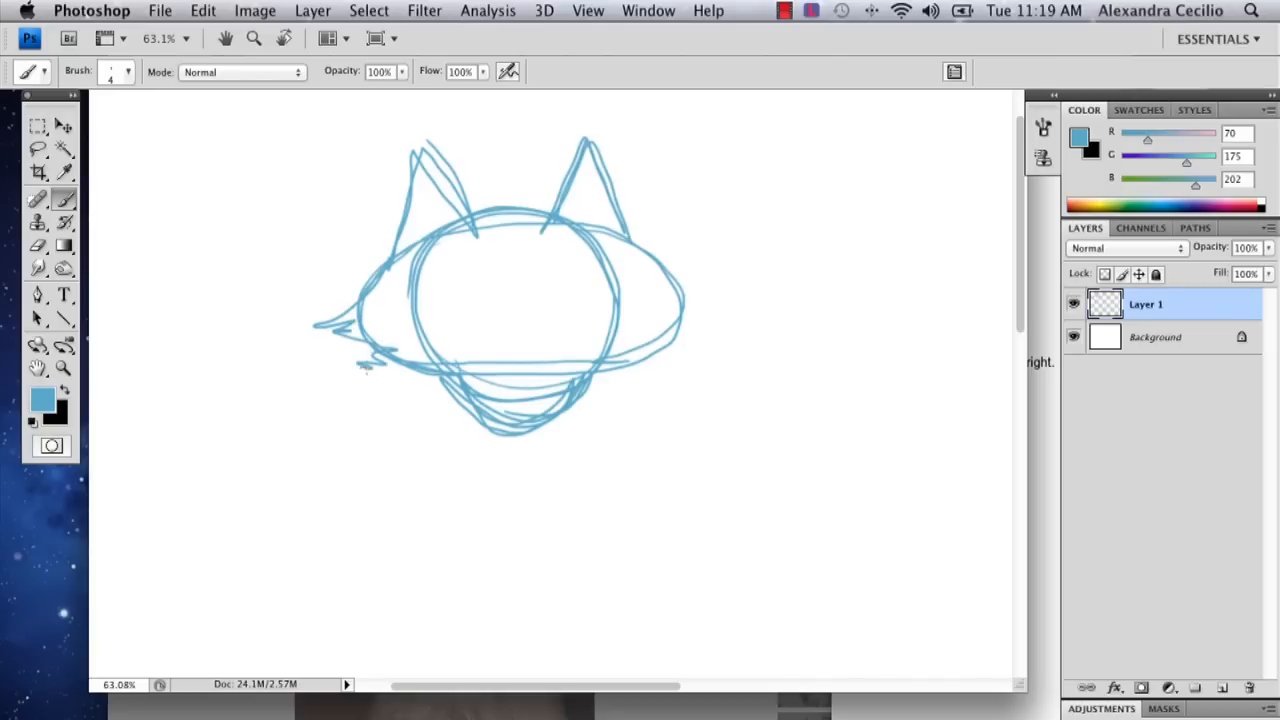
{"action": "left_click_drag", "start_coordinate": [640, 230], "coordinate": [710, 300]}
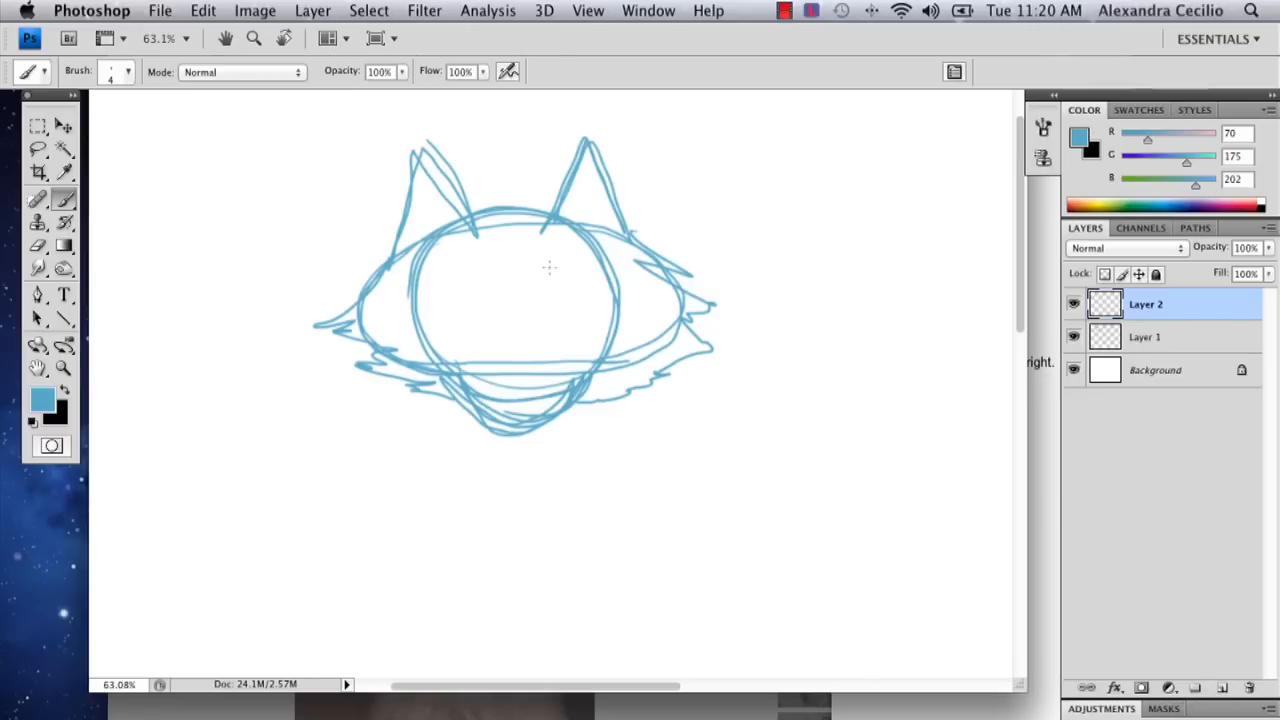
- On the sketch layer, draw a vertical centre line and two horizontal eye-level guides
{"action": "left_click", "coordinate": [1144, 336]}
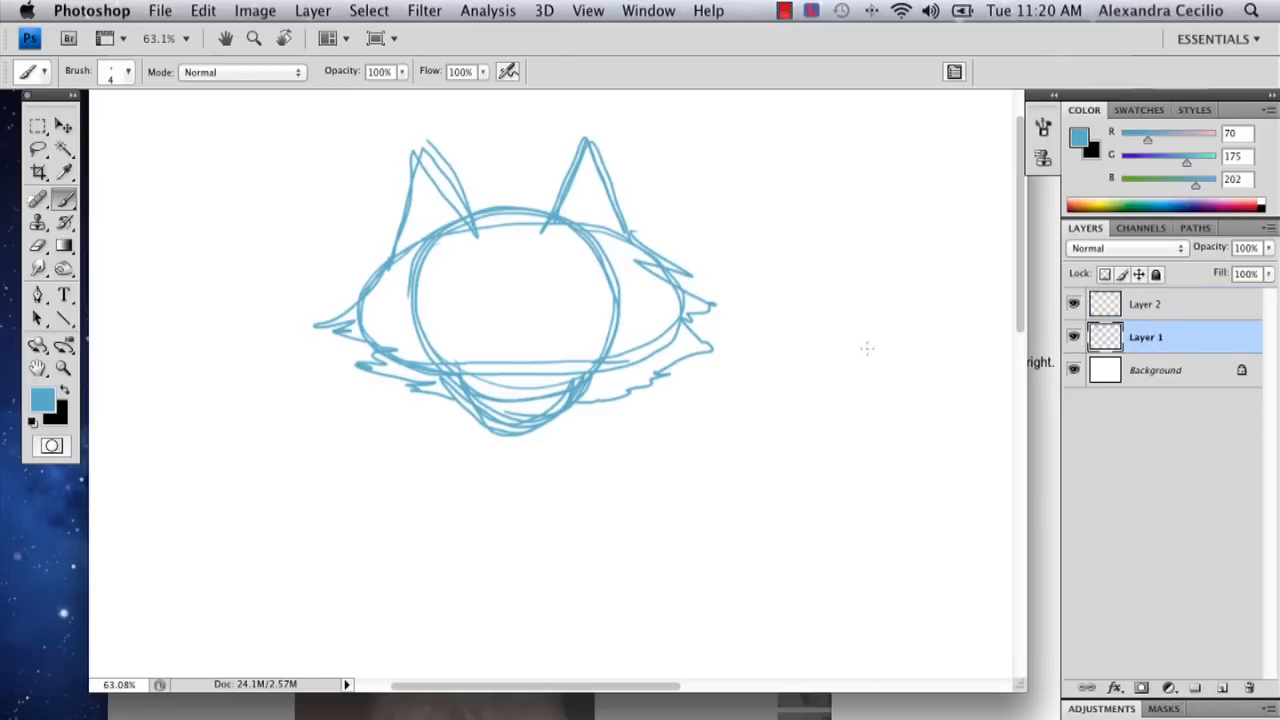
{"action": "mouse_move", "coordinate": [508, 136]}
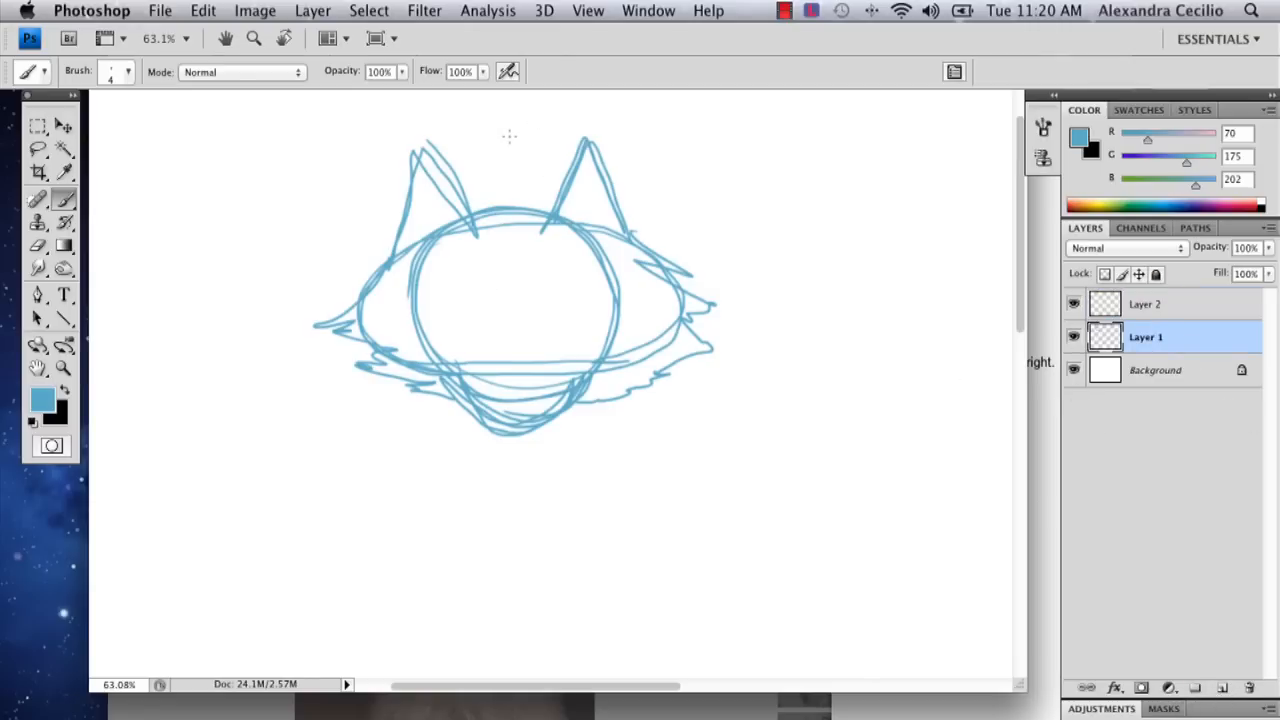
{"action": "left_click_drag", "start_coordinate": [508, 136], "coordinate": [516, 520]}
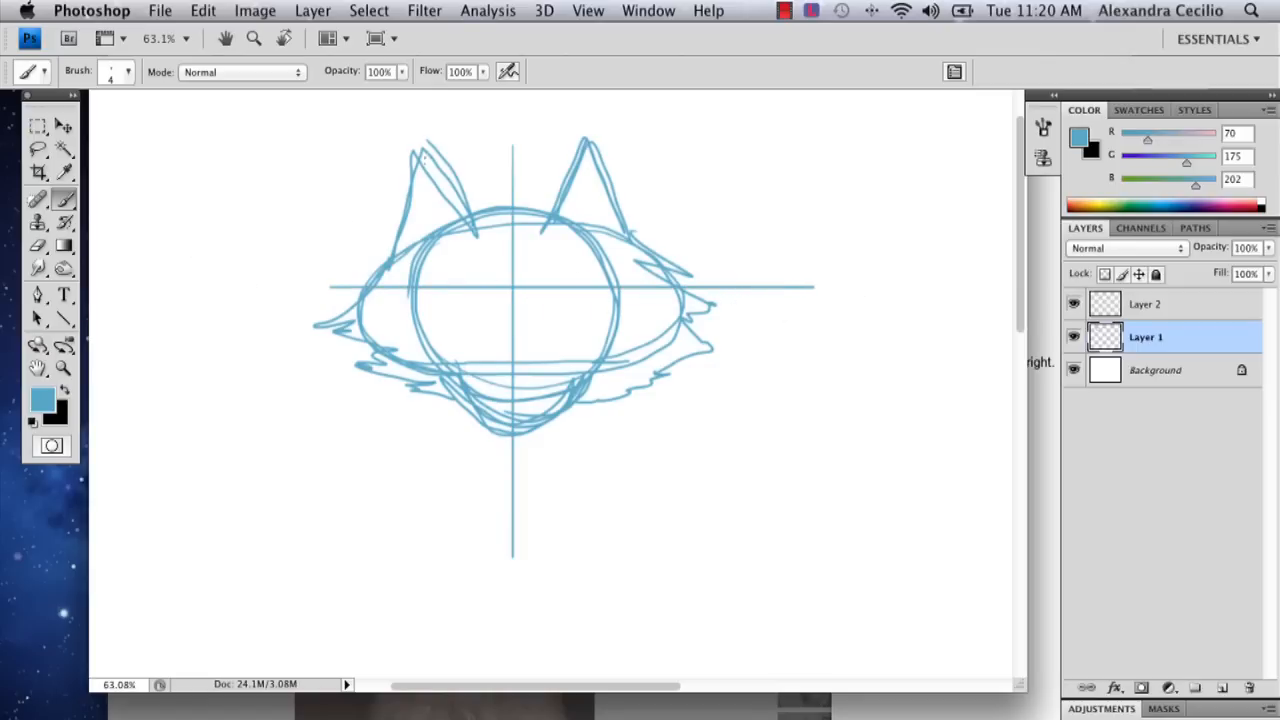
{"action": "mouse_move", "coordinate": [332, 312]}
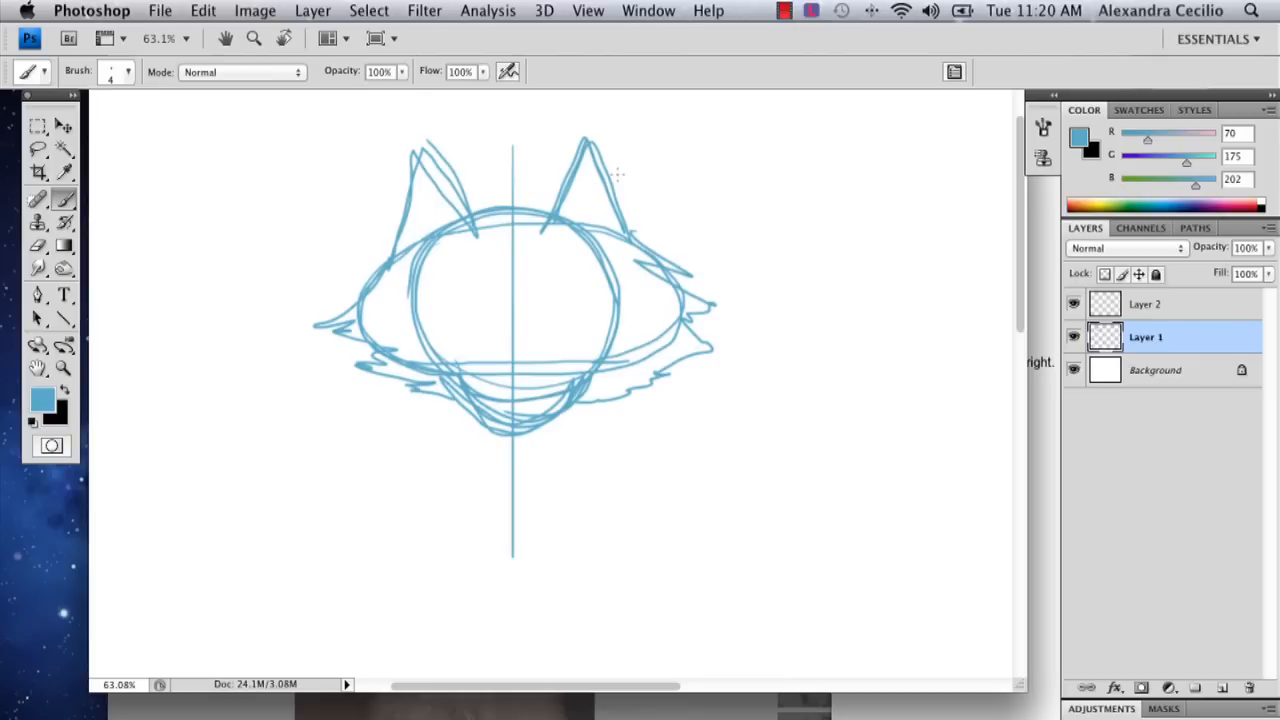
{"action": "mouse_move", "coordinate": [320, 290]}
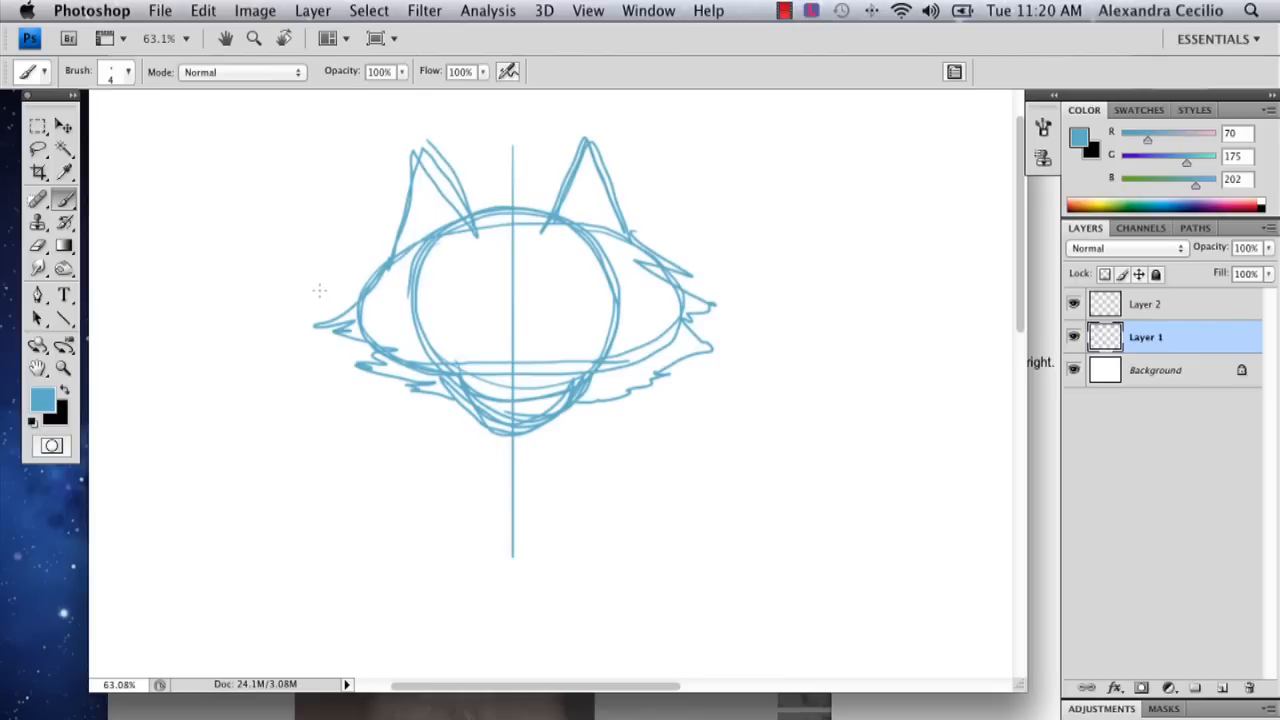
{"action": "left_click_drag", "start_coordinate": [320, 292], "coordinate": [824, 292]}
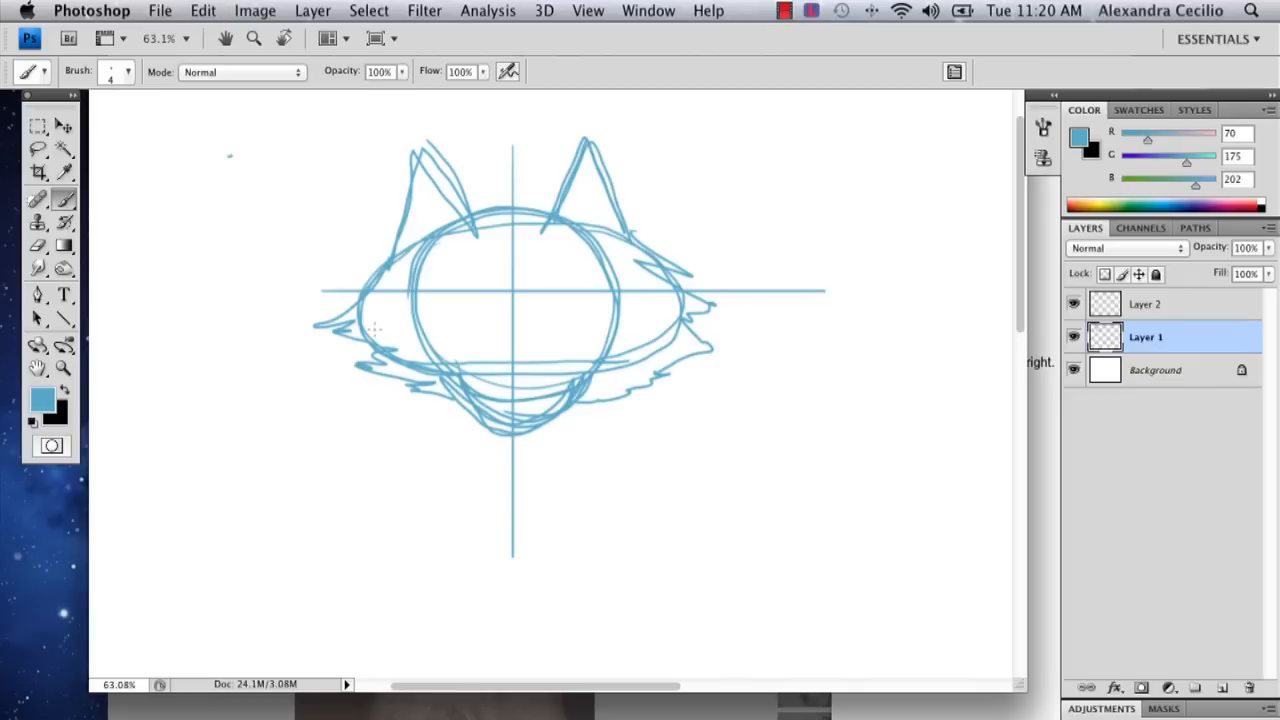
{"action": "left_click_drag", "start_coordinate": [340, 330], "coordinate": [790, 330]}
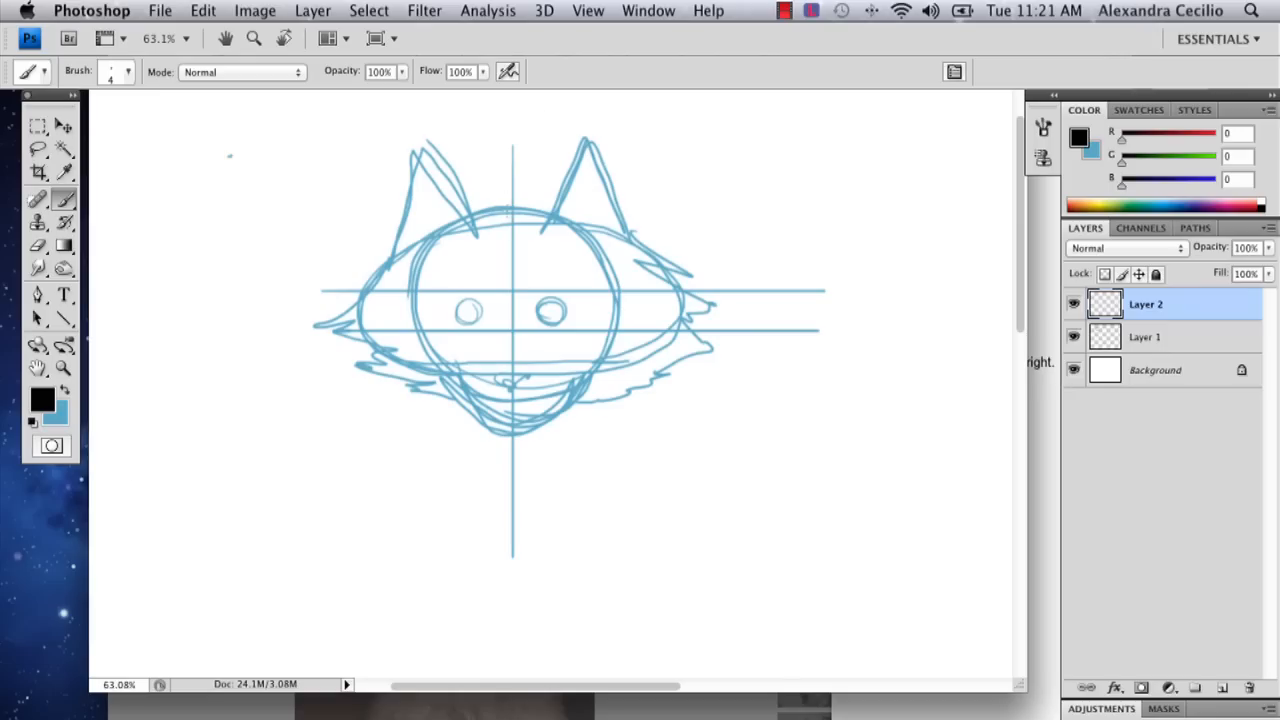
- Ink the left ear and cheek outline in black on Layer 2, then hide Layer 1
{"action": "left_click_drag", "start_coordinate": [480, 216], "coordinate": [516, 204]}
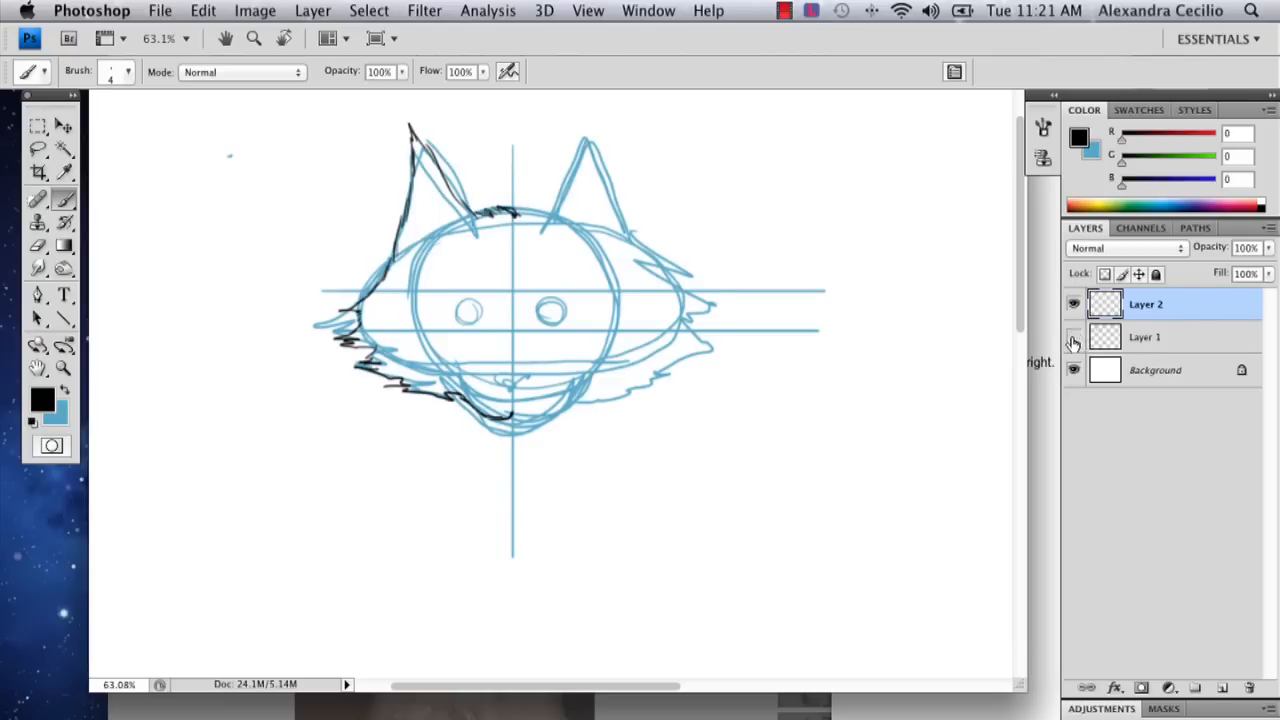
{"action": "left_click", "coordinate": [1074, 336]}
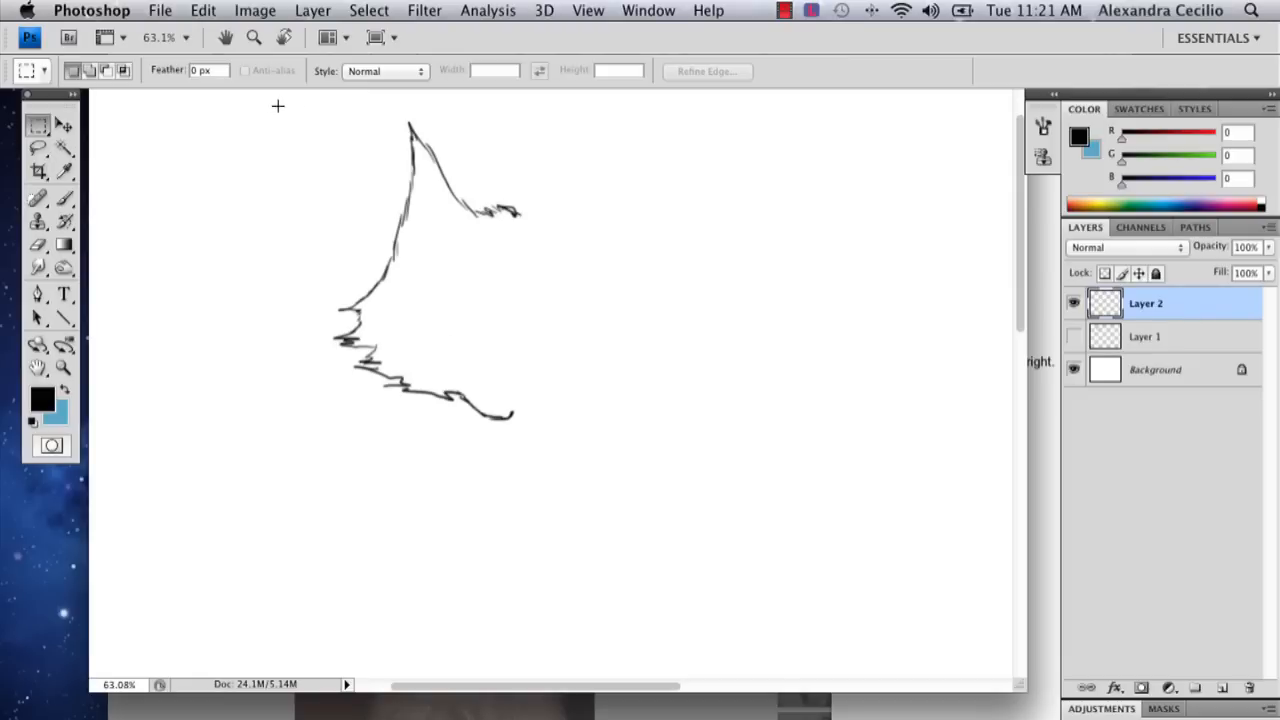
- Marquee-select the inked left half and drag a duplicate to the right
{"action": "left_click_drag", "start_coordinate": [280, 106], "coordinate": [590, 480]}
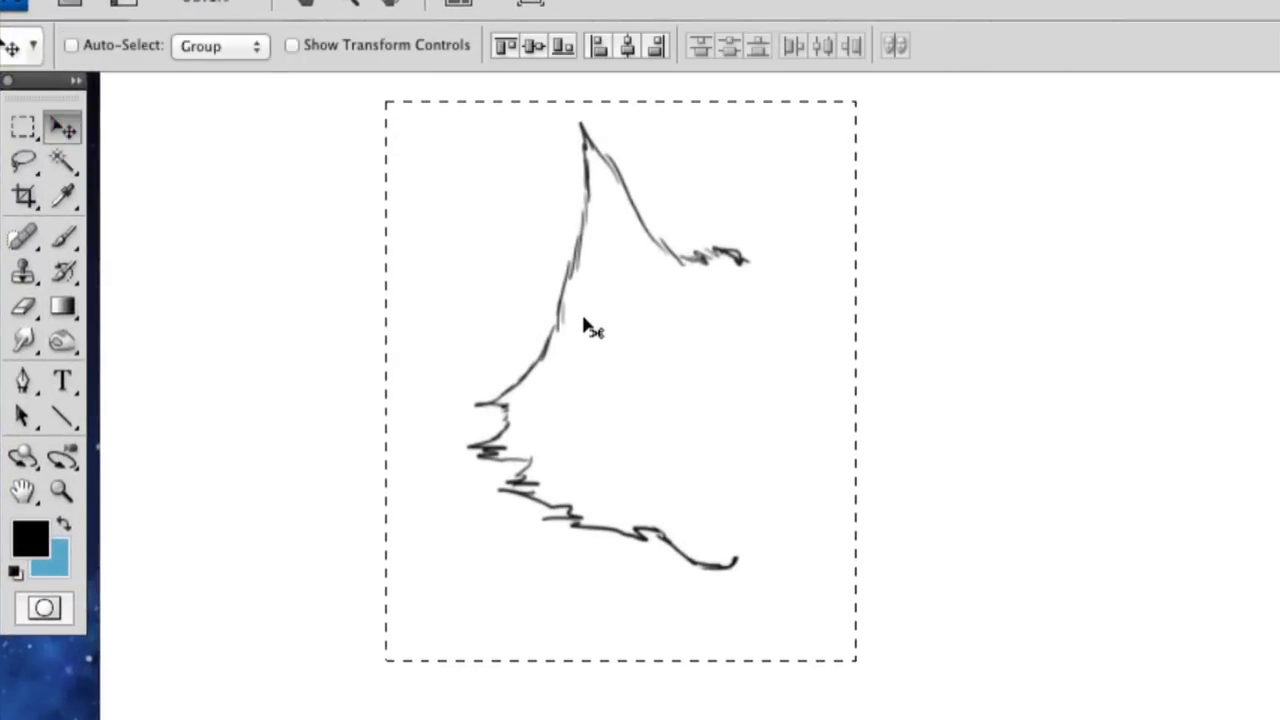
{"action": "mouse_move", "coordinate": [590, 310]}
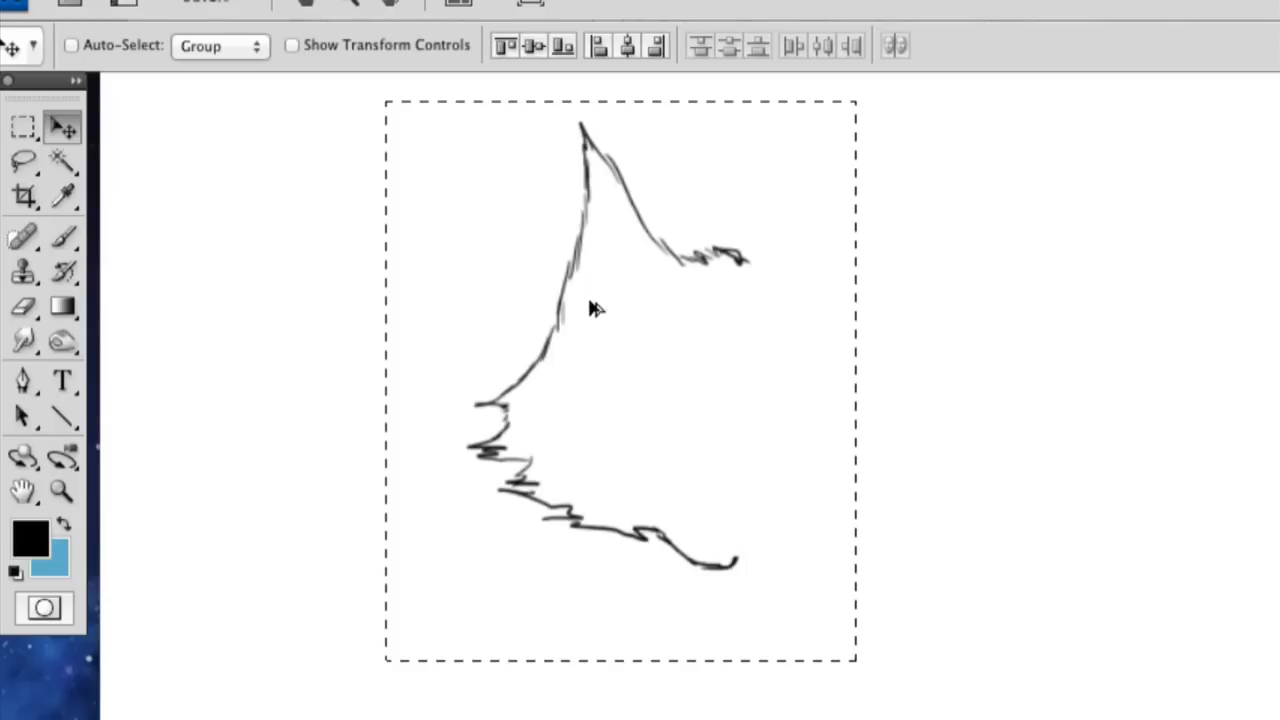
{"action": "mouse_move", "coordinate": [710, 188]}
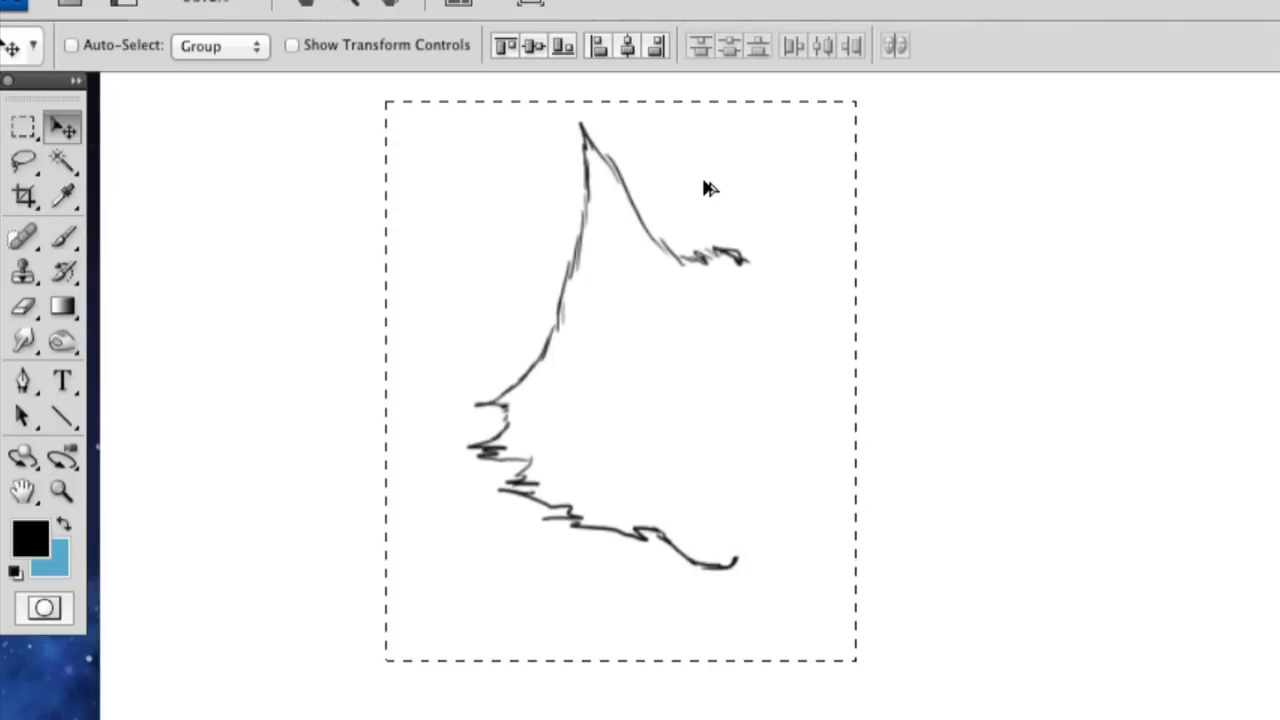
{"action": "mouse_move", "coordinate": [576, 320]}
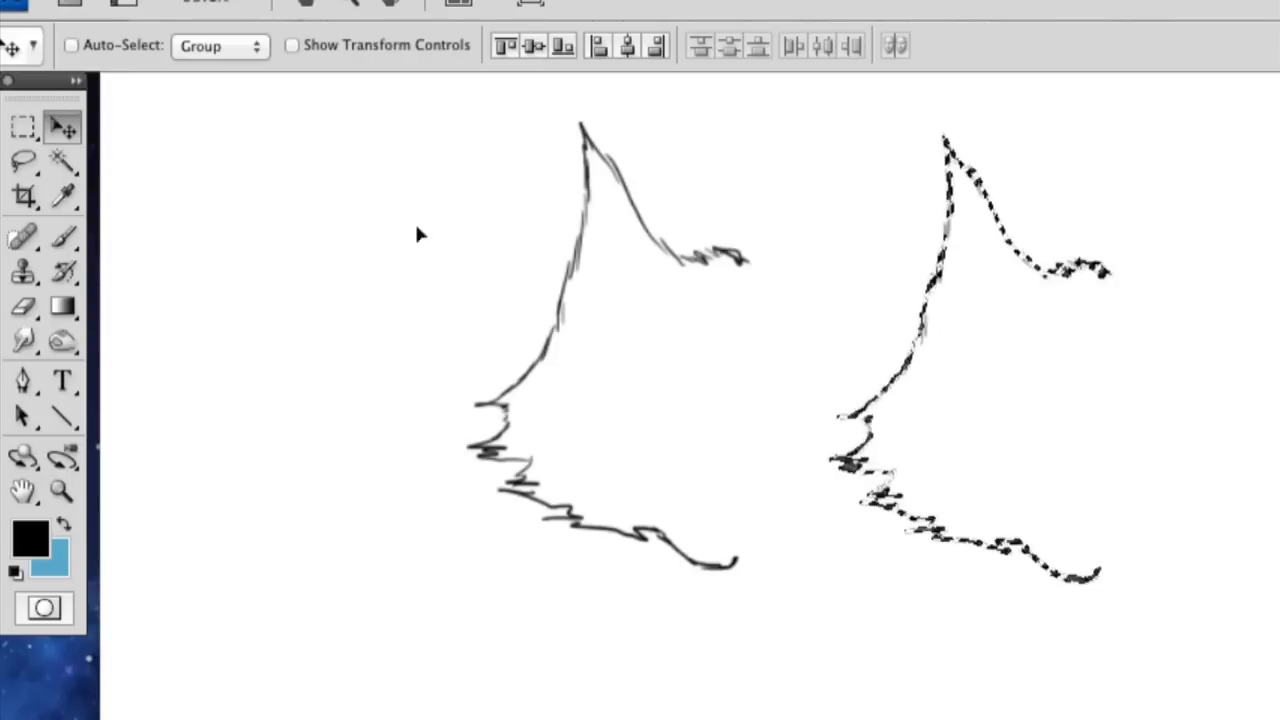
{"action": "left_click", "coordinate": [24, 124]}
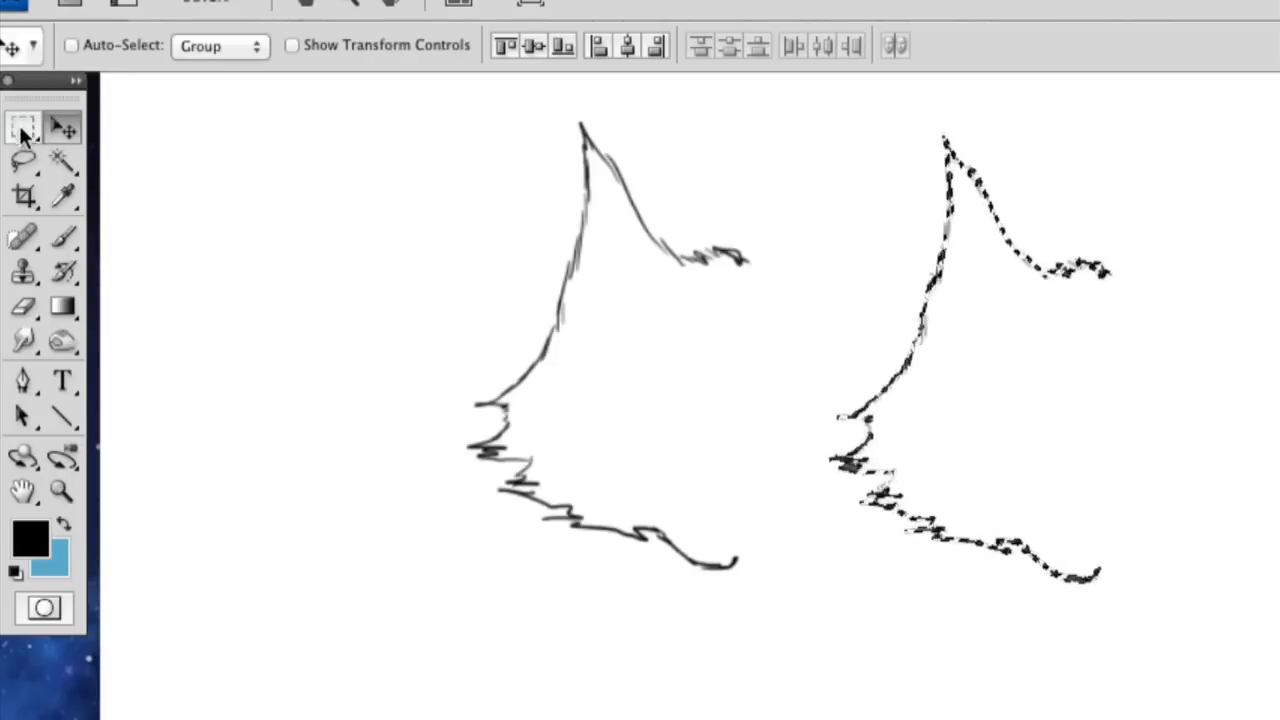
- Free Transform the copy, flip it horizontally, position it as the right side and apply
{"action": "left_click", "coordinate": [24, 128]}
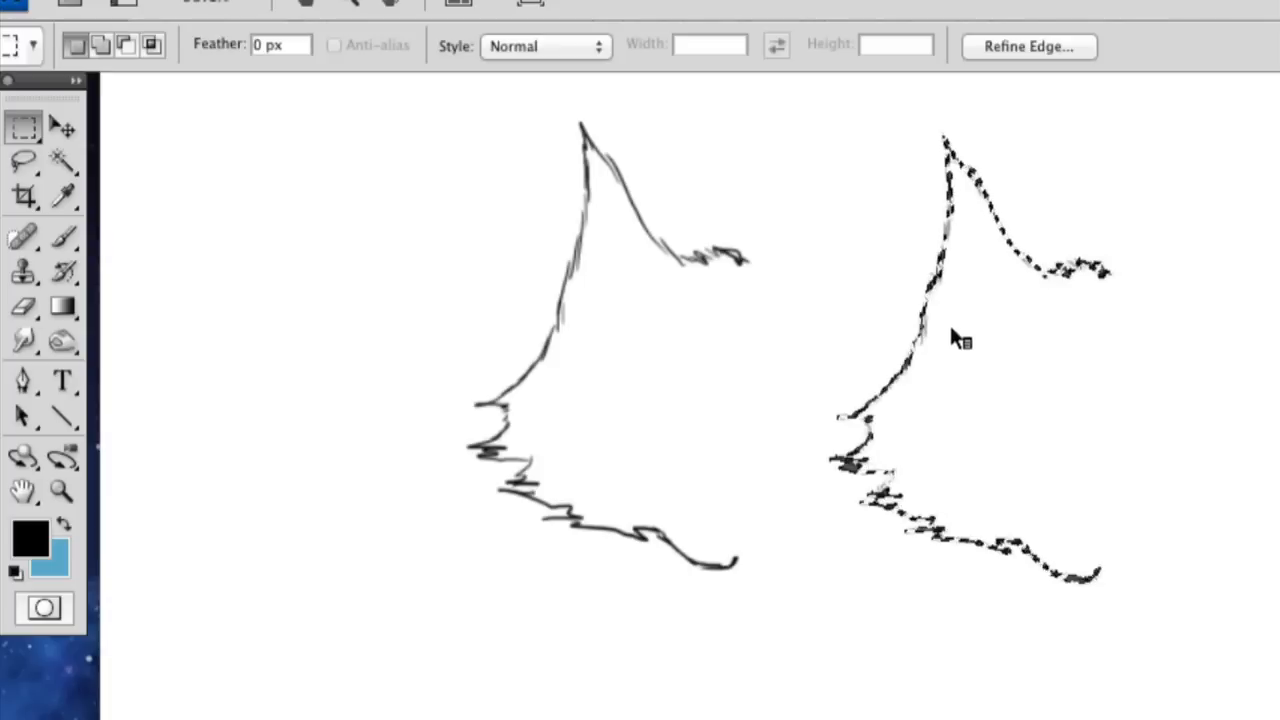
{"action": "right_click", "coordinate": [952, 336]}
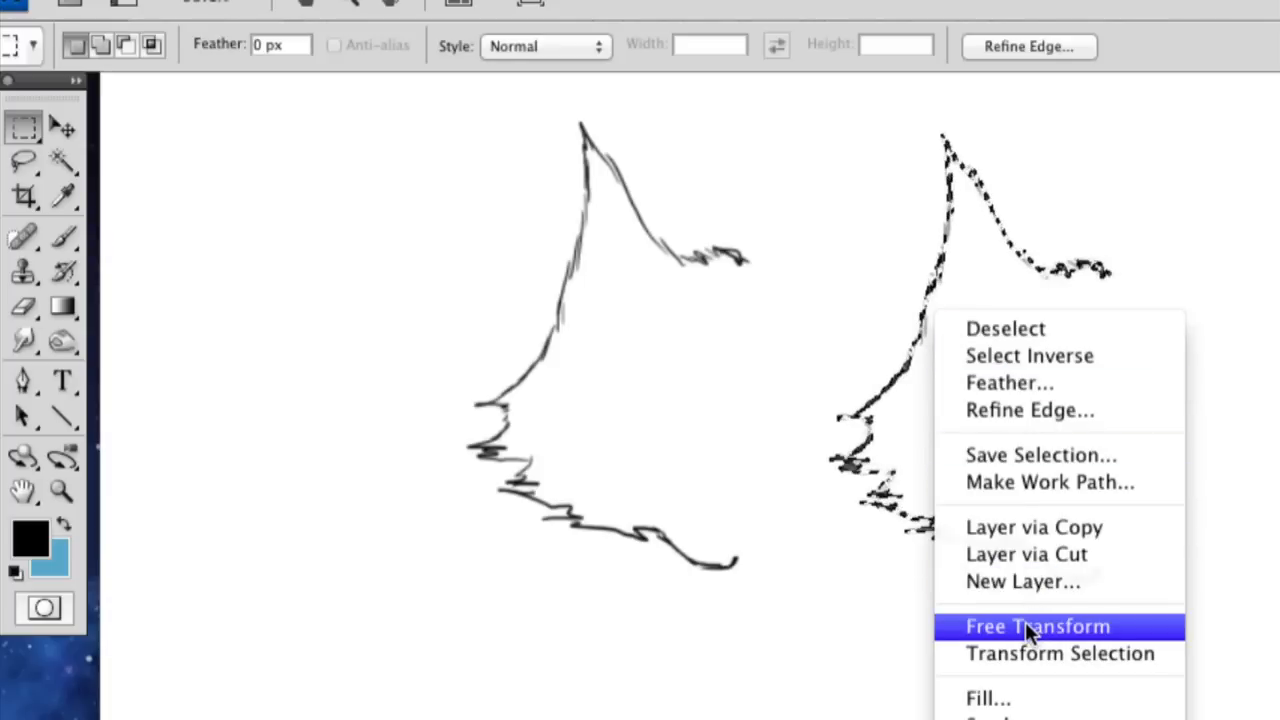
{"action": "mouse_move", "coordinate": [1118, 636]}
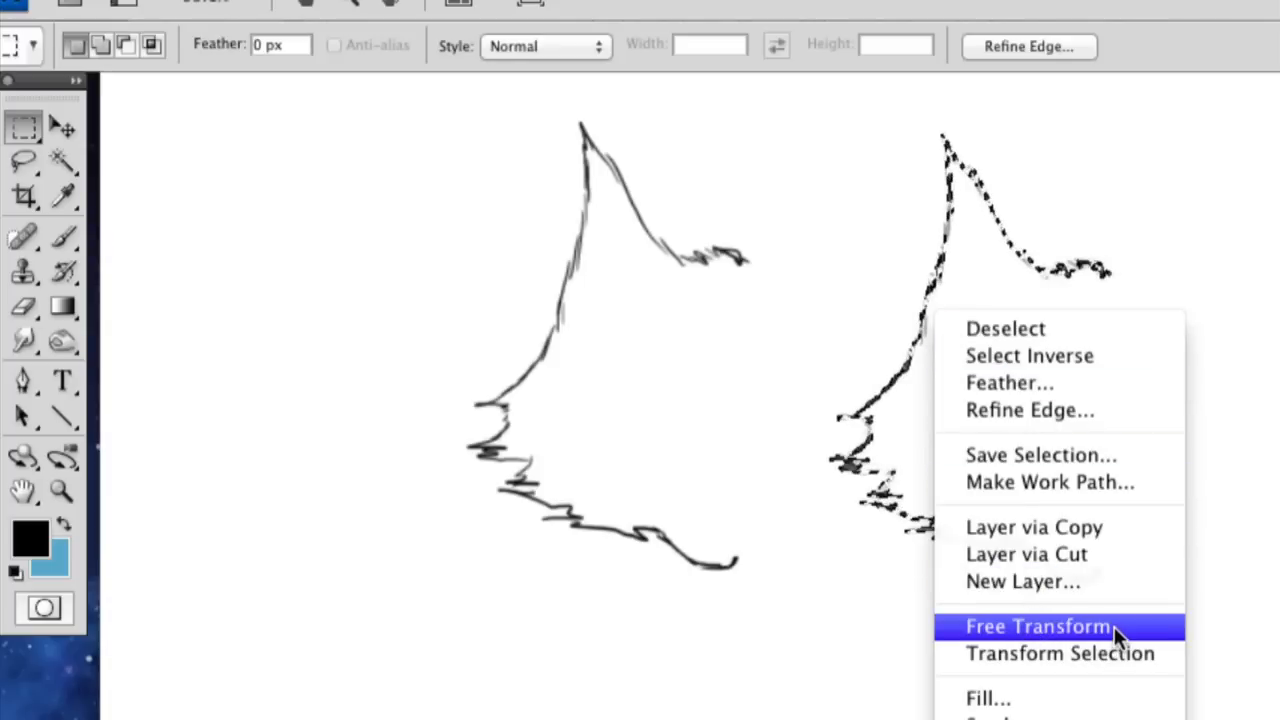
{"action": "left_click", "coordinate": [1036, 626]}
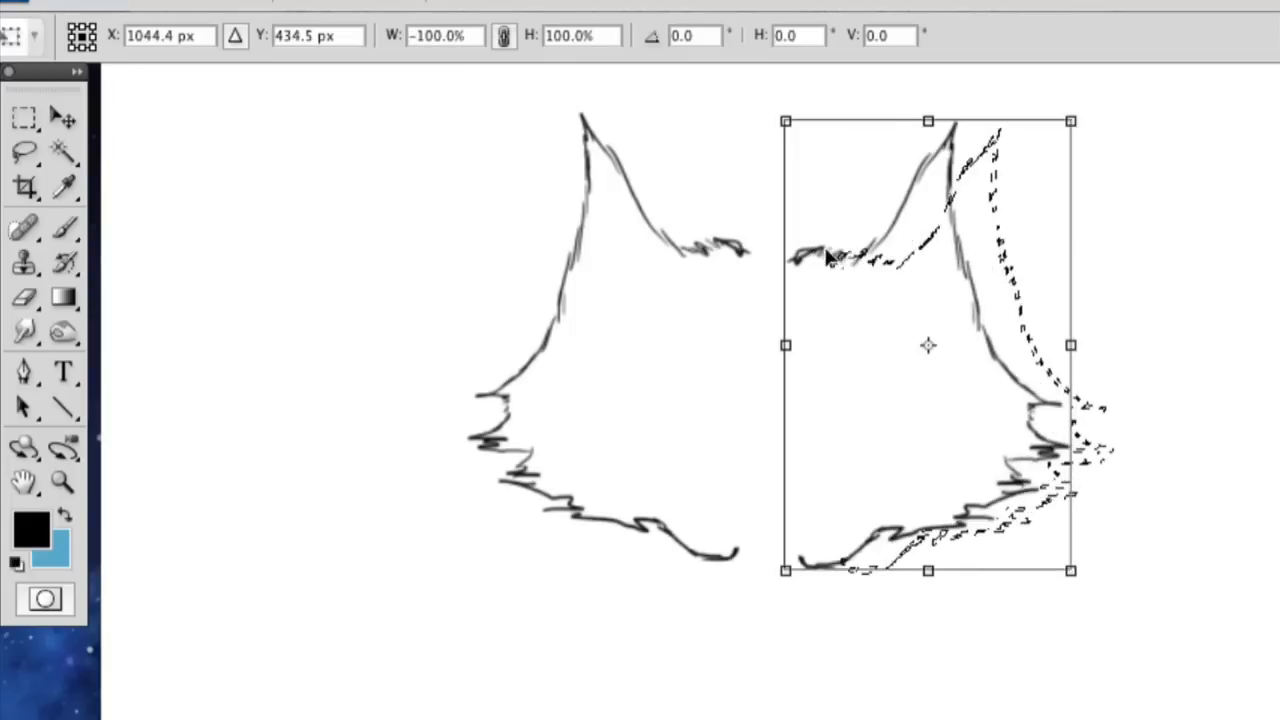
{"action": "left_click_drag", "start_coordinate": [928, 344], "coordinate": [876, 336]}
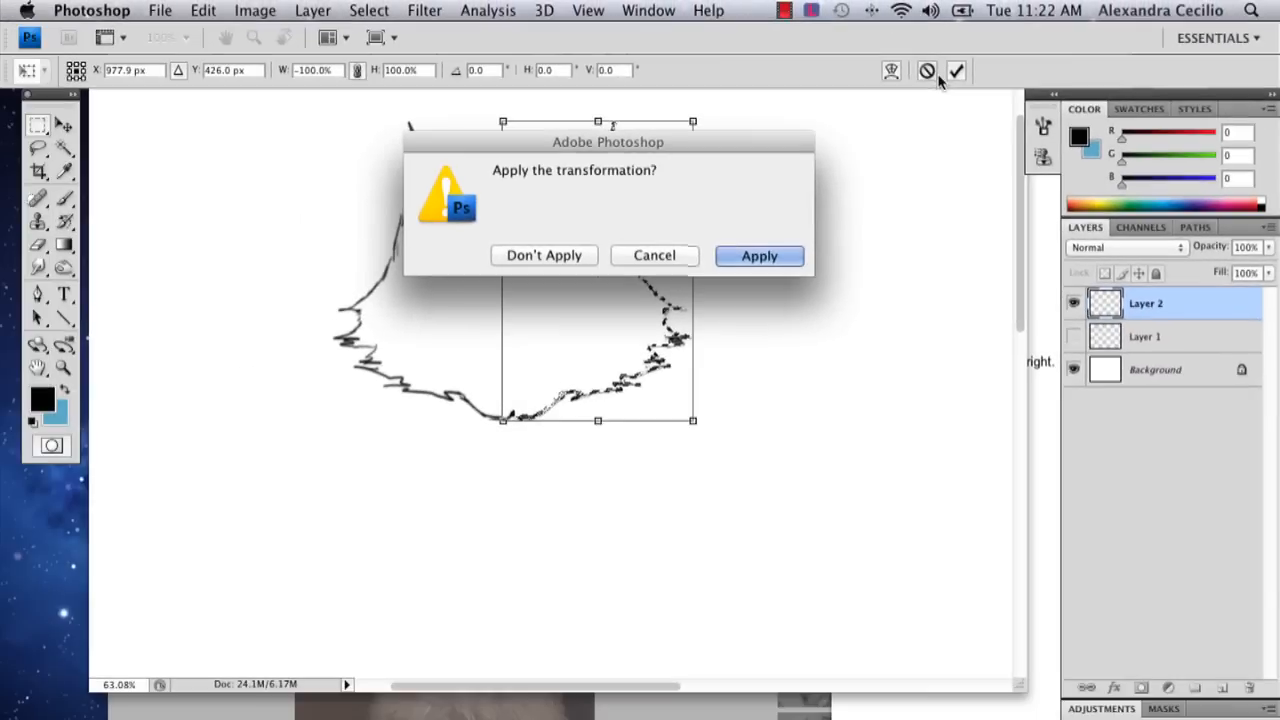
{"action": "mouse_move", "coordinate": [714, 328]}
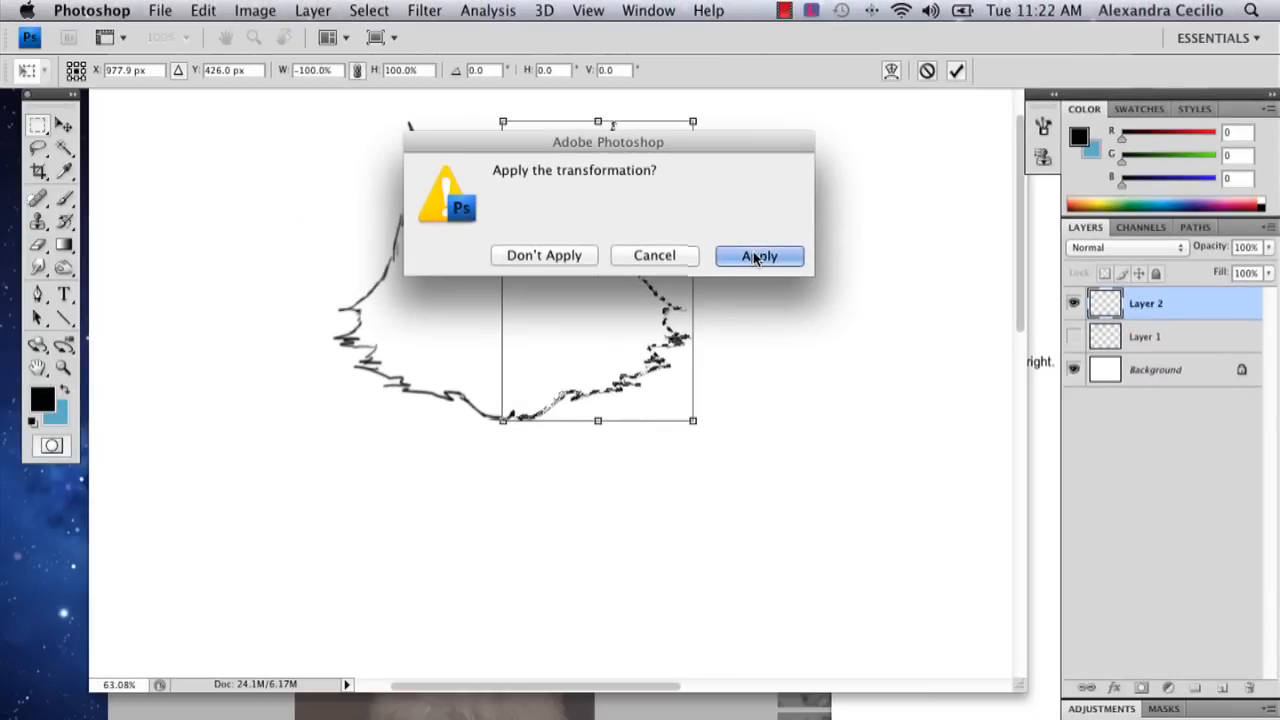
{"action": "left_click", "coordinate": [760, 256]}
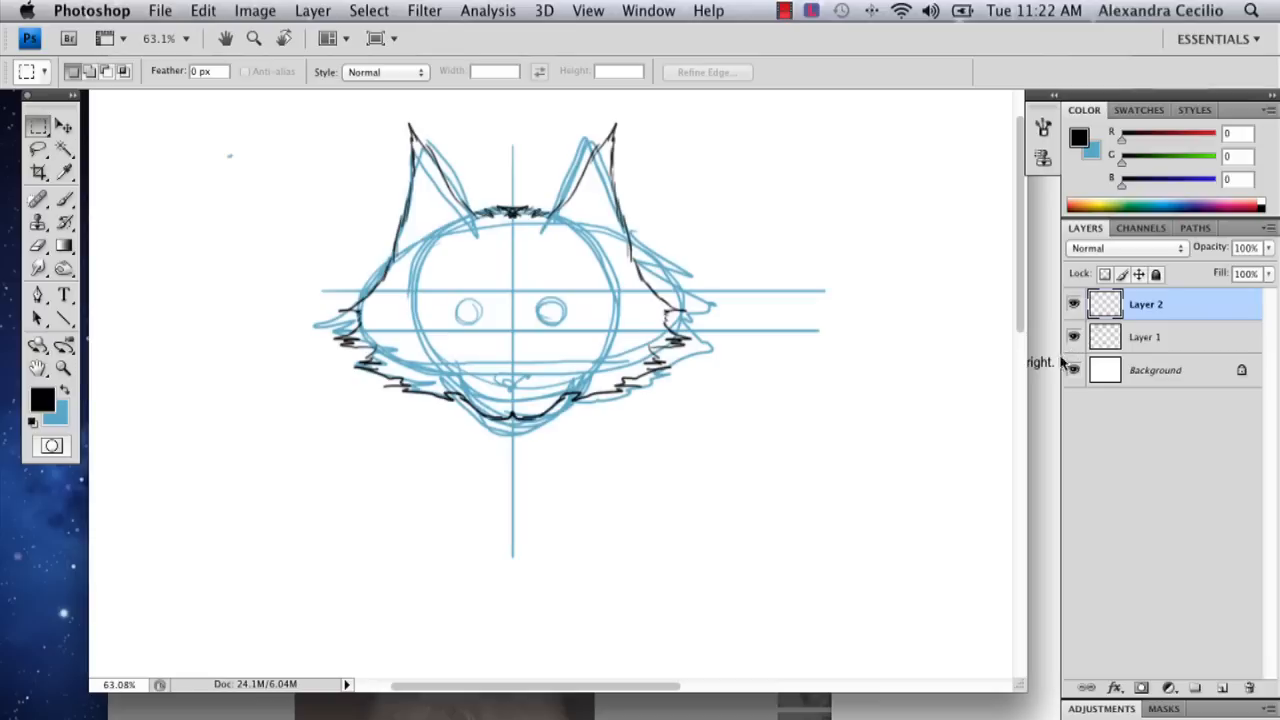
{"action": "mouse_move", "coordinate": [420, 198]}
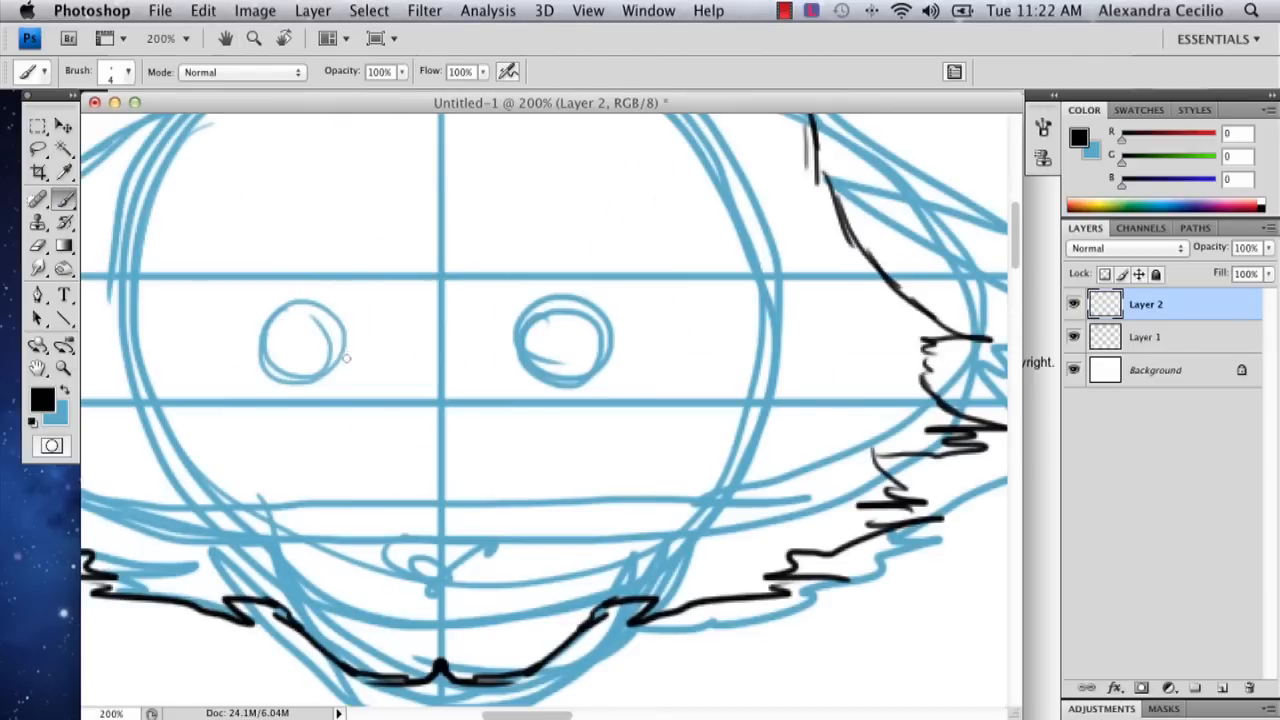
{"action": "mouse_move", "coordinate": [344, 370]}
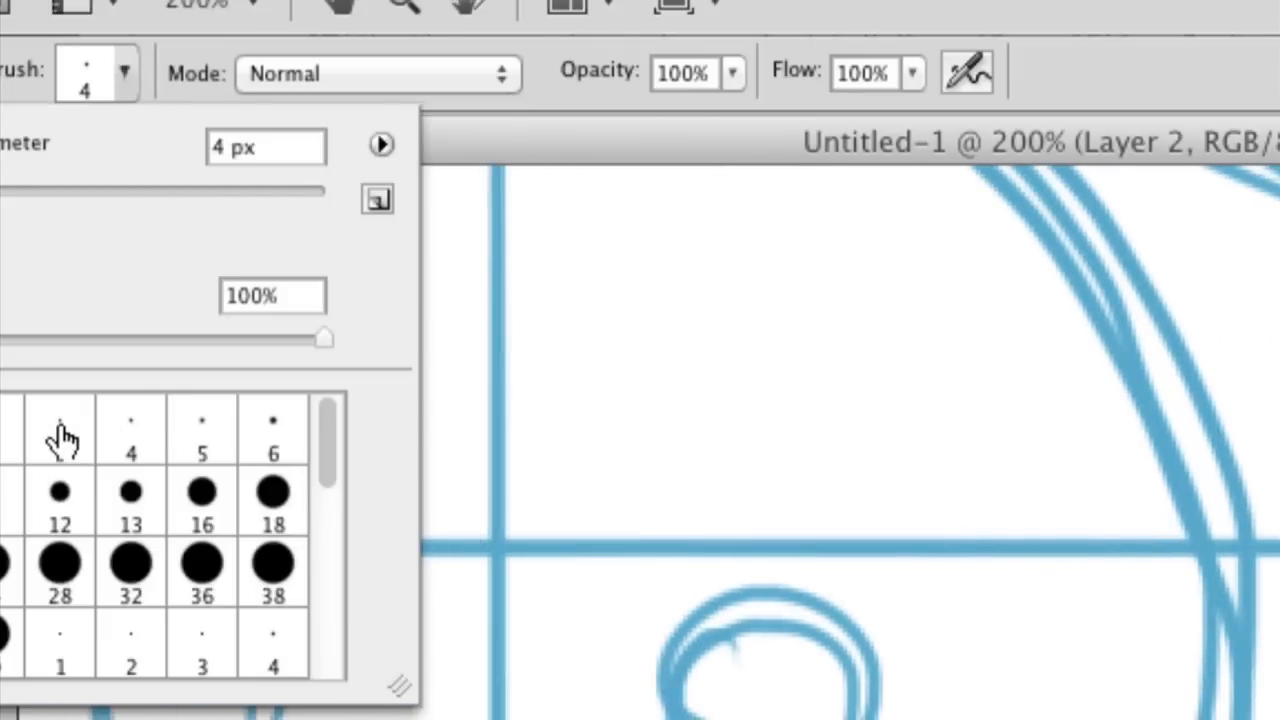
- Pick a larger brush preset and ink the left eye circle in black
{"action": "left_click", "coordinate": [60, 428]}
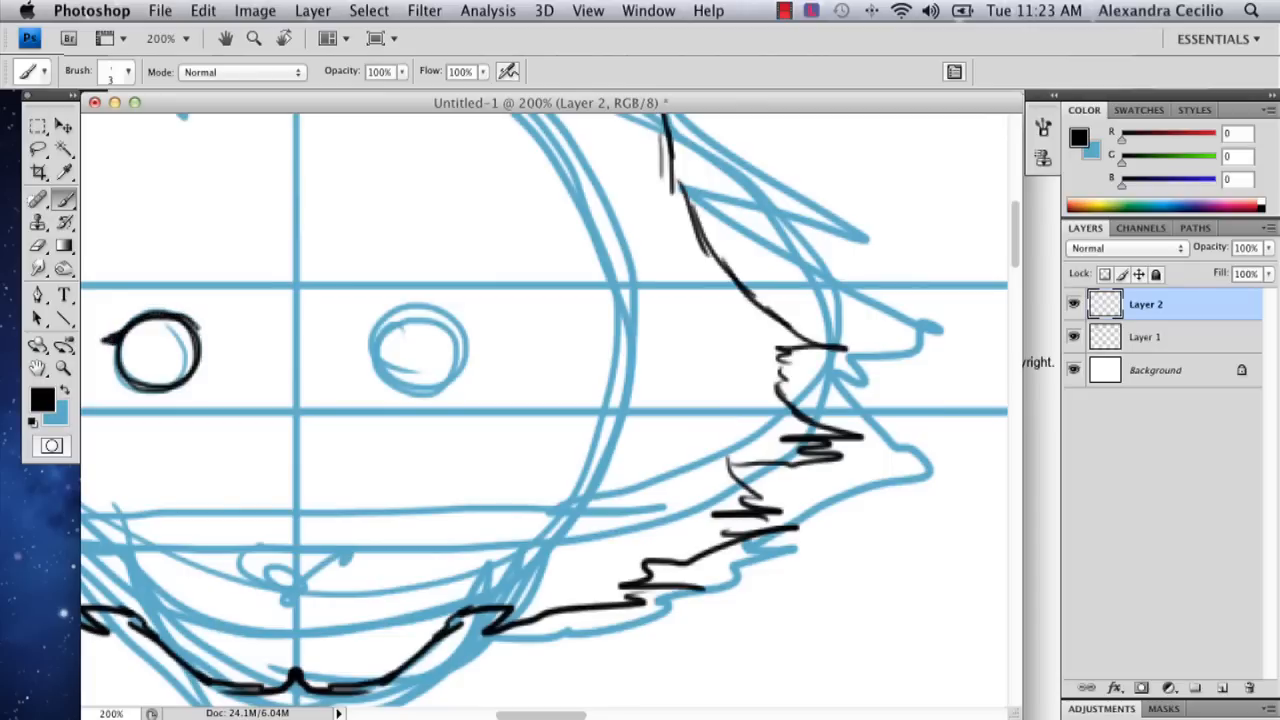
{"action": "left_click_drag", "start_coordinate": [200, 330], "coordinate": [190, 384]}
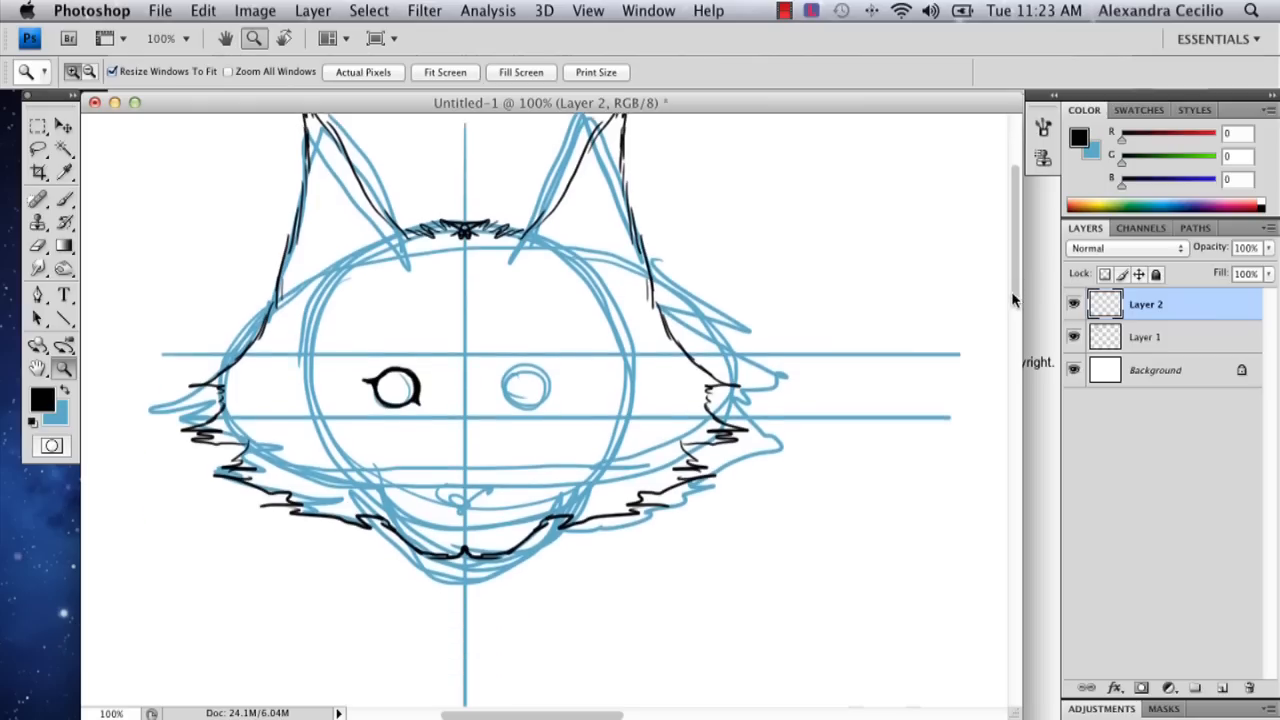
- Ink fur strokes on the right cheek and a curled tuft under the chin
{"action": "left_click", "coordinate": [38, 198]}
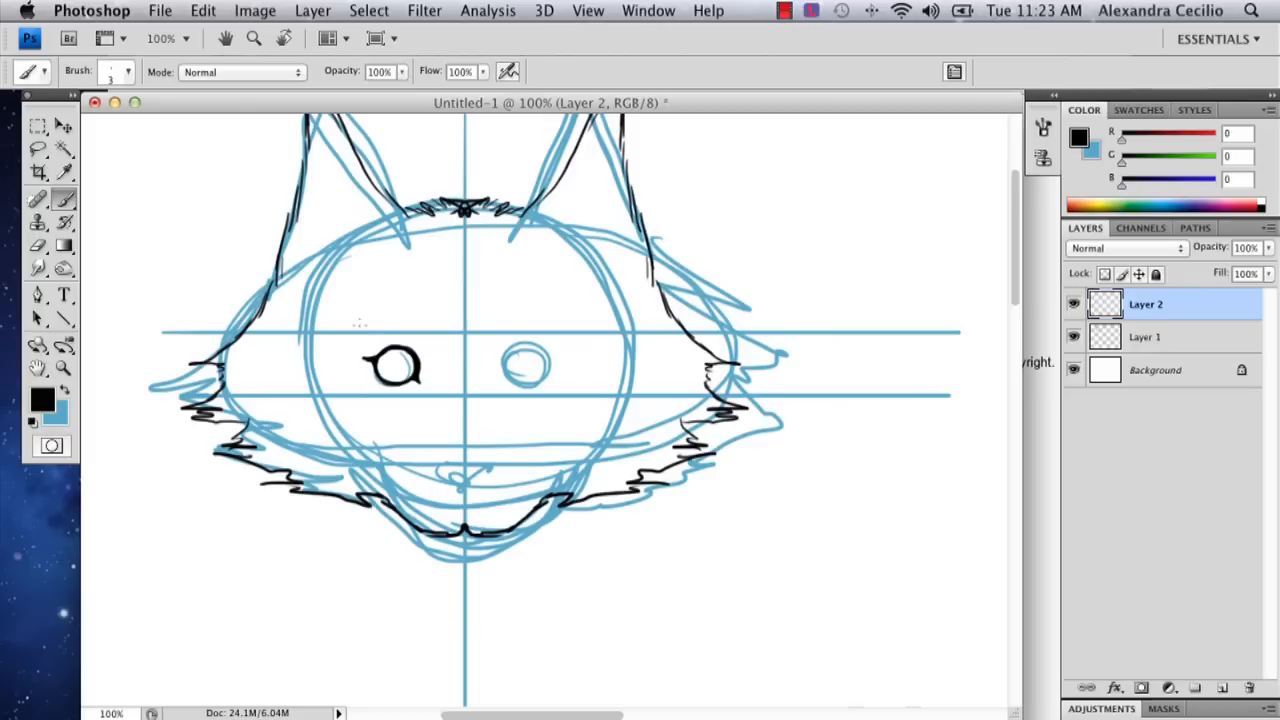
{"action": "mouse_move", "coordinate": [116, 288]}
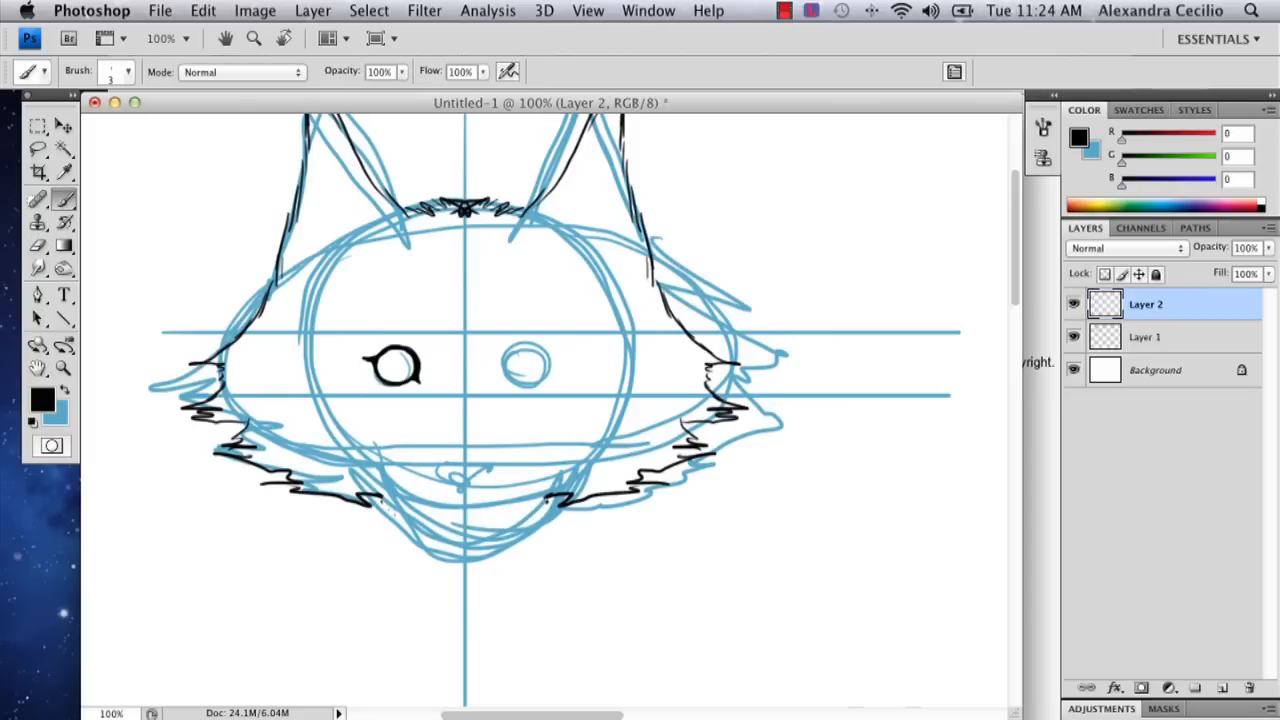
{"action": "left_click_drag", "start_coordinate": [380, 504], "coordinate": [456, 544]}
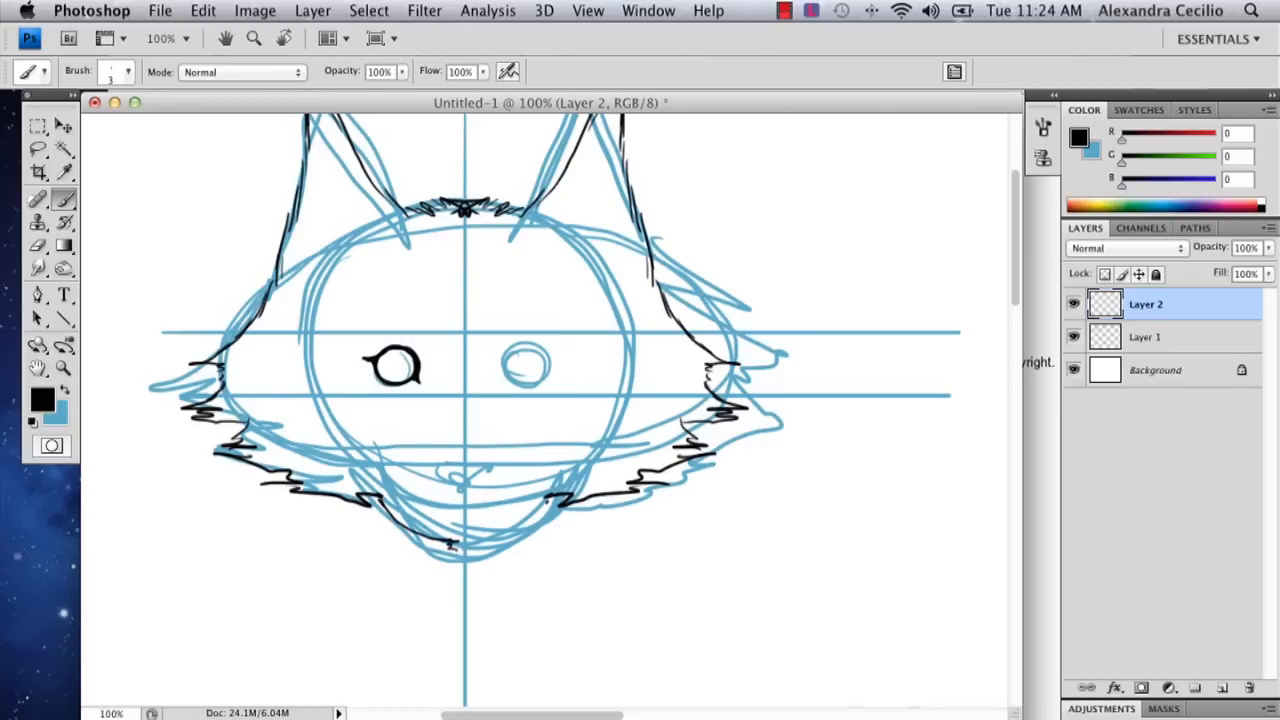
{"action": "left_click_drag", "start_coordinate": [450, 556], "coordinate": [450, 580]}
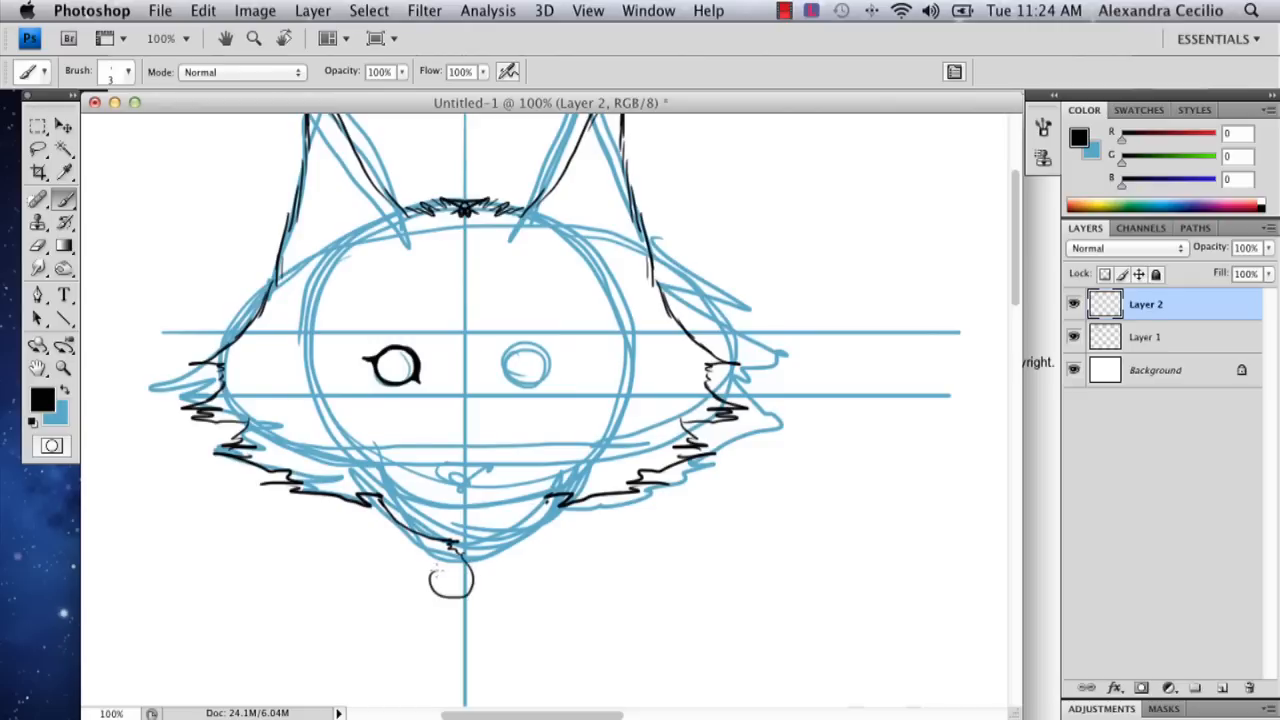
{"action": "left_click_drag", "start_coordinate": [430, 560], "coordinate": [500, 600]}
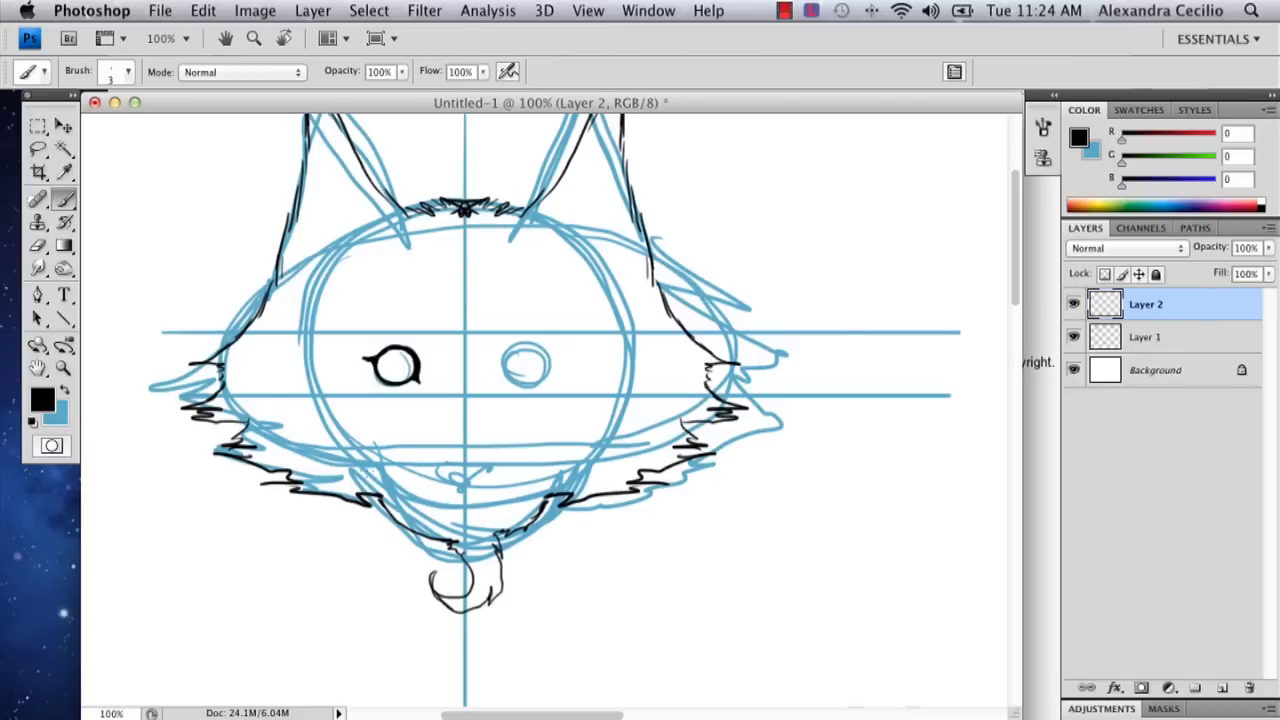
- Ink the smile curve across the lower face
{"action": "left_click_drag", "start_coordinate": [340, 448], "coordinate": [530, 464]}
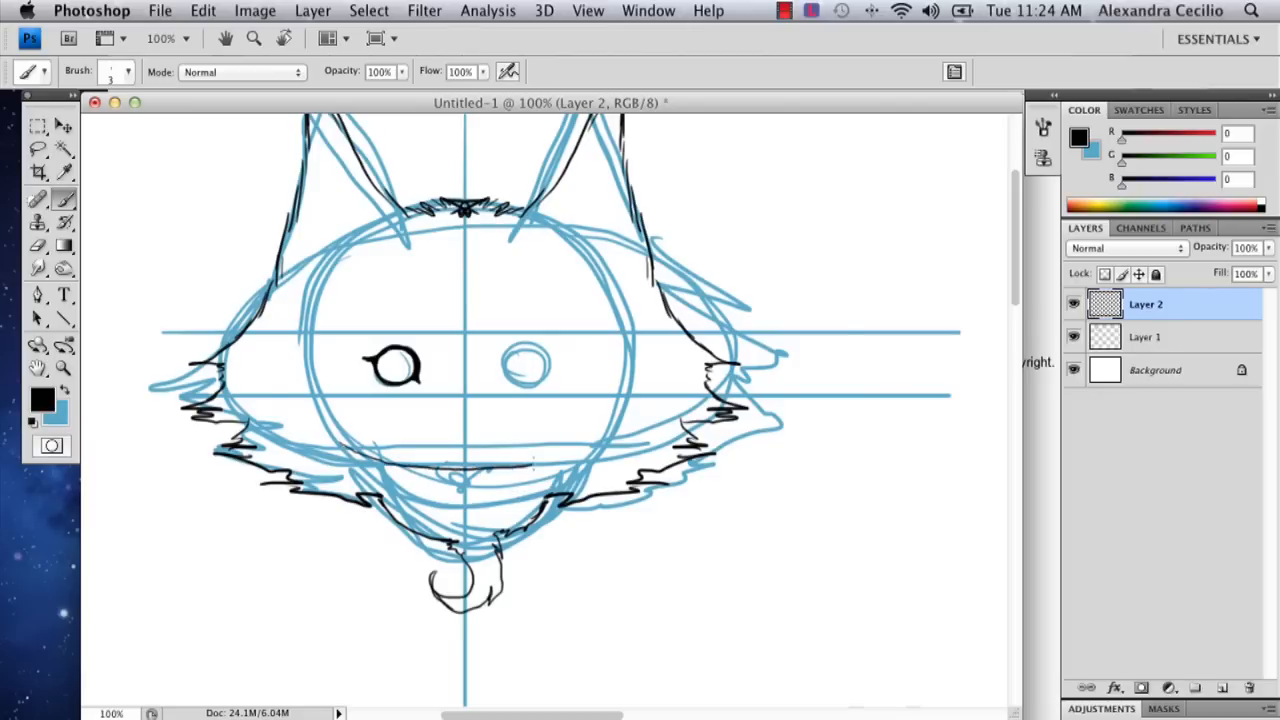
{"action": "left_click_drag", "start_coordinate": [530, 470], "coordinate": [596, 440]}
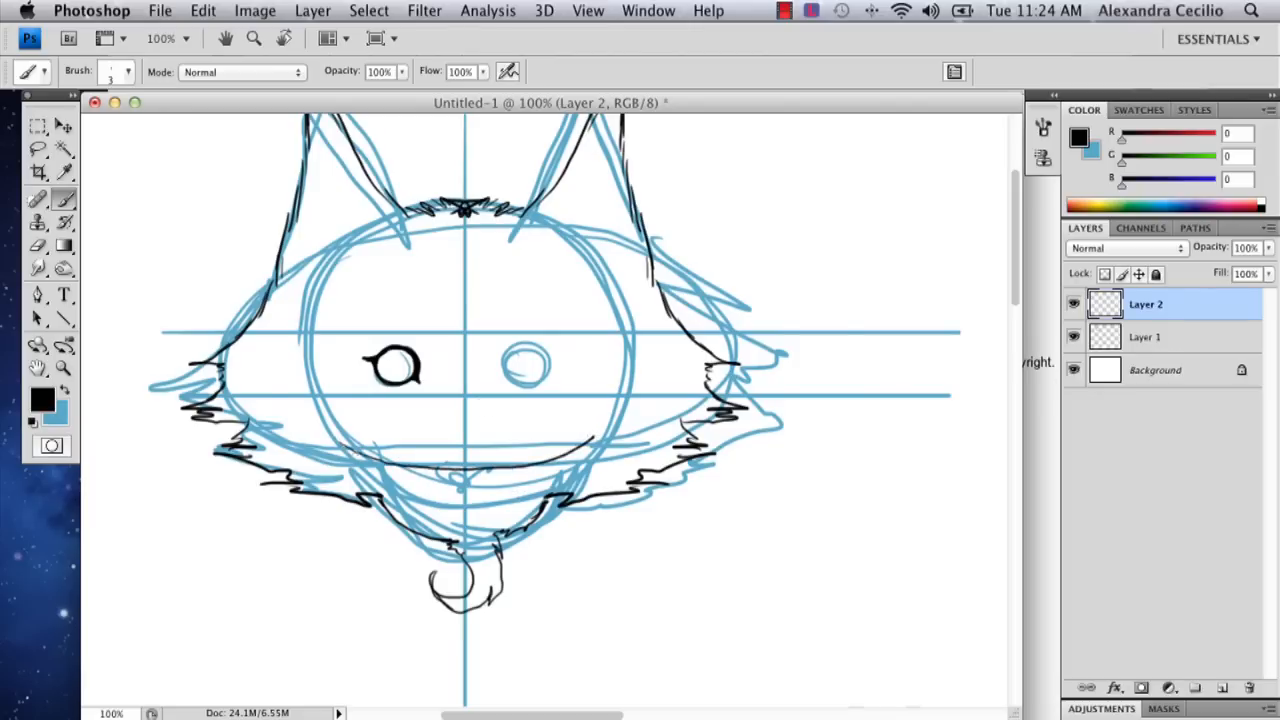
{"action": "left_click_drag", "start_coordinate": [336, 440], "coordinate": [416, 500]}
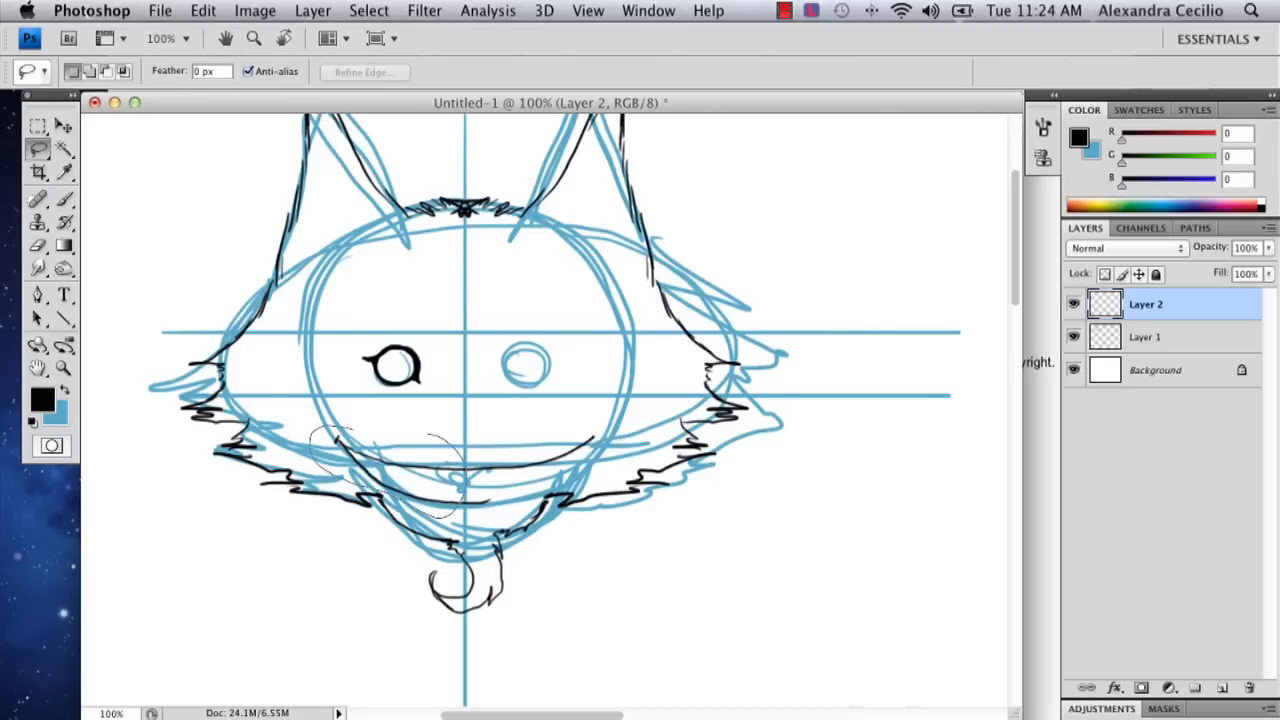
- Lasso the smile strokes, reshape them under the face with Free Transform and commit
{"action": "left_click_drag", "start_coordinate": [320, 440], "coordinate": [450, 500]}
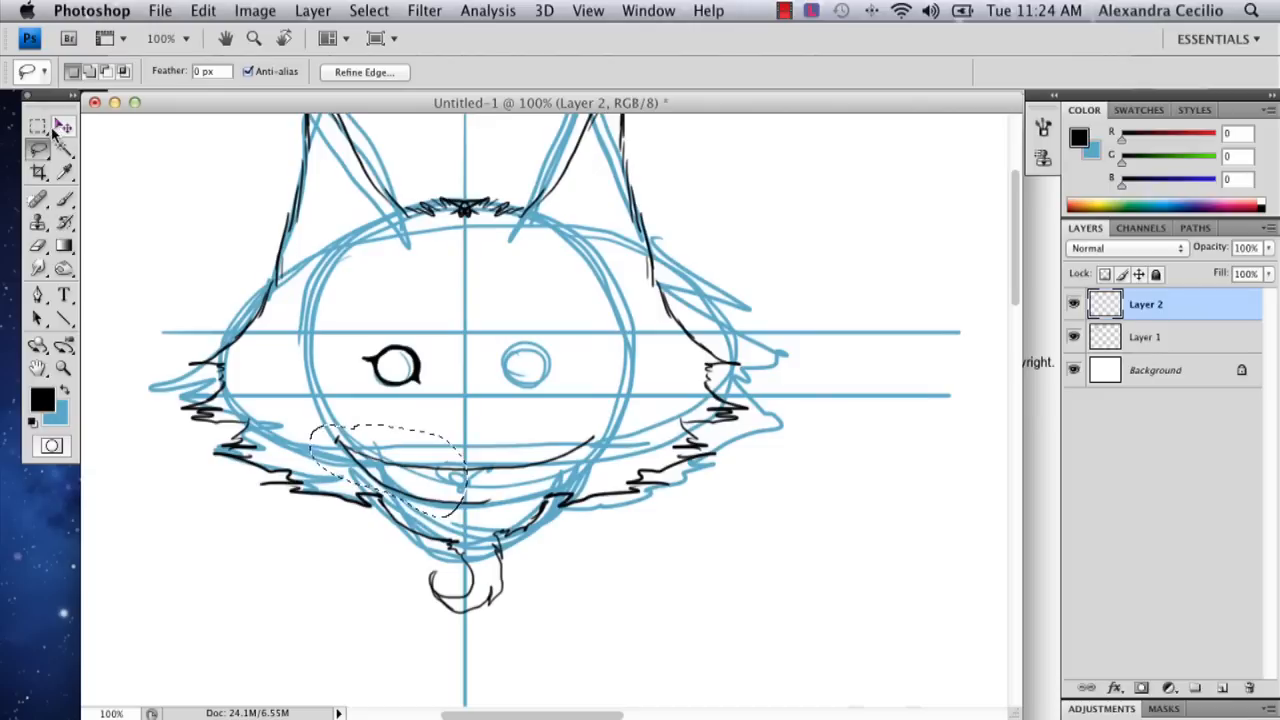
{"action": "left_click", "coordinate": [36, 126]}
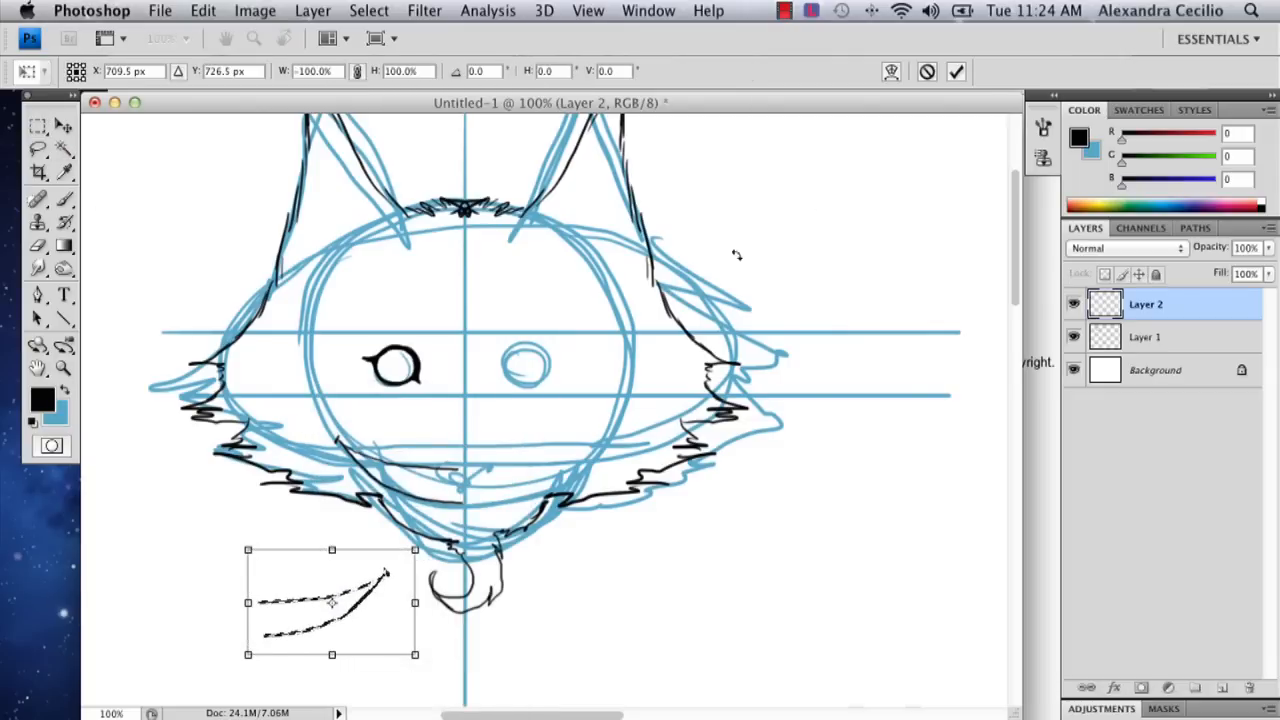
{"action": "left_click", "coordinate": [38, 124]}
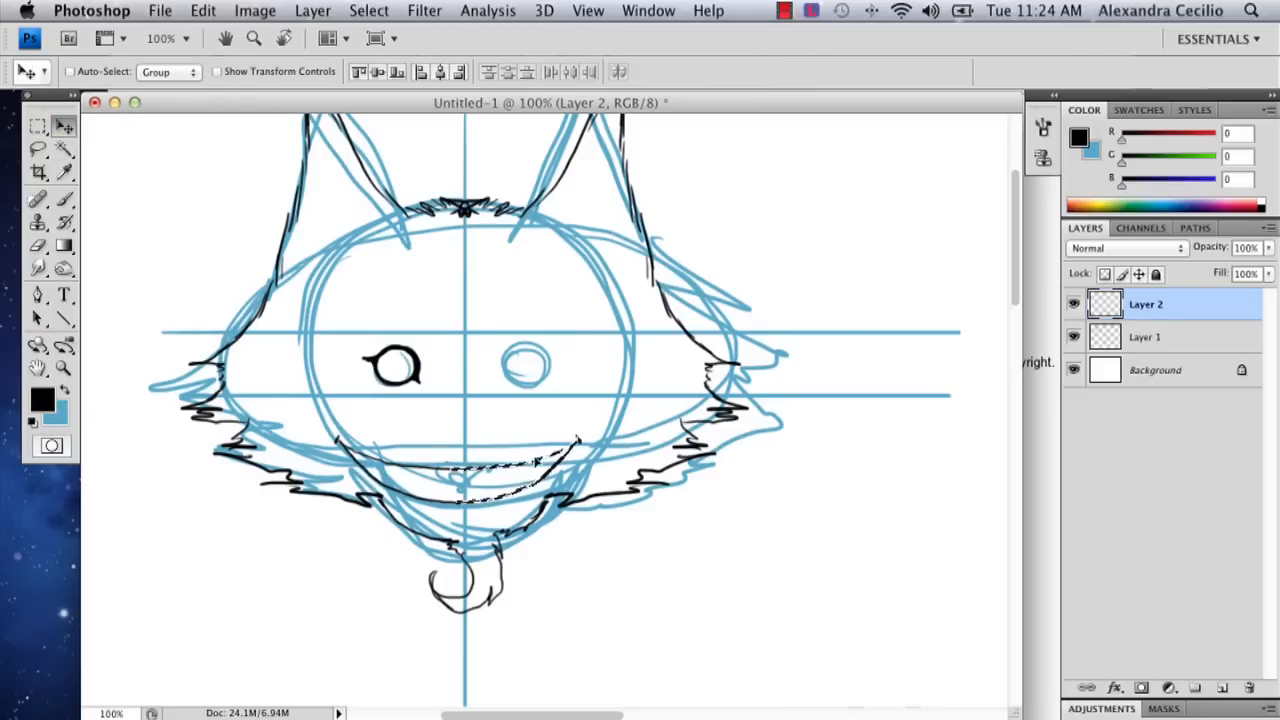
- Hide the sketch layer, lasso around the smile and dismiss the 50% selected warning
{"action": "left_click", "coordinate": [38, 124]}
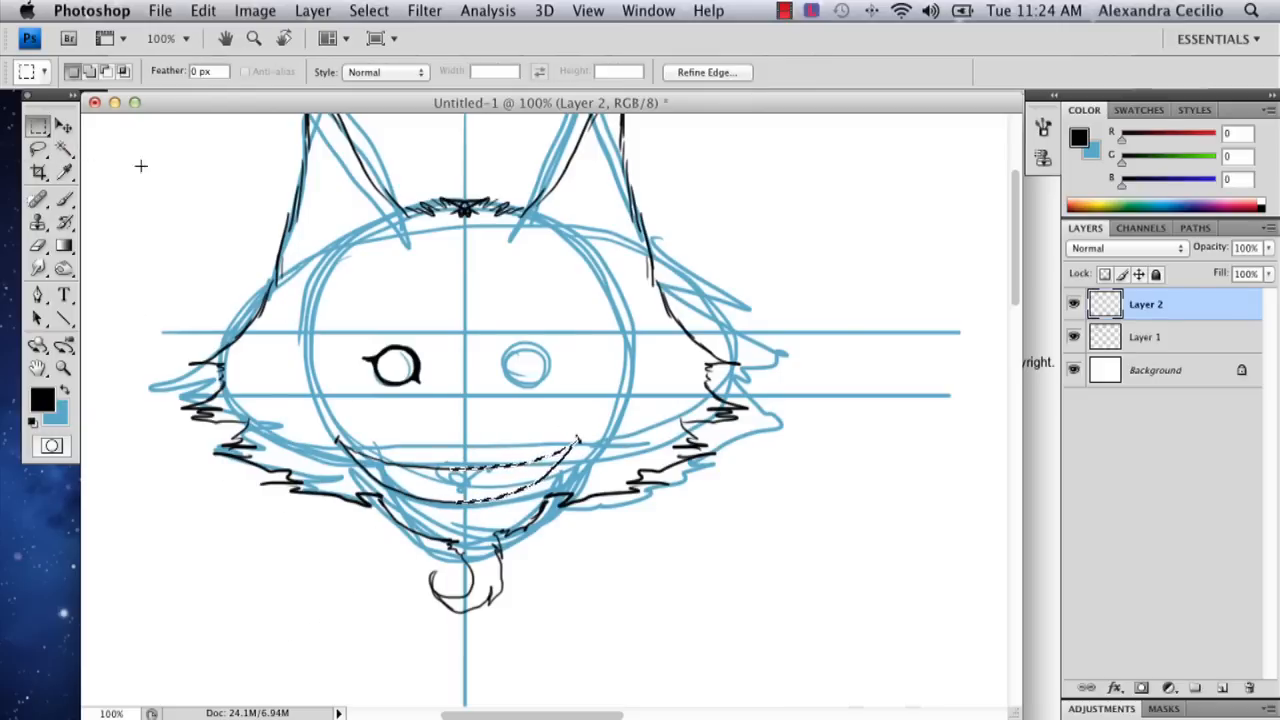
{"action": "left_click", "coordinate": [1076, 336]}
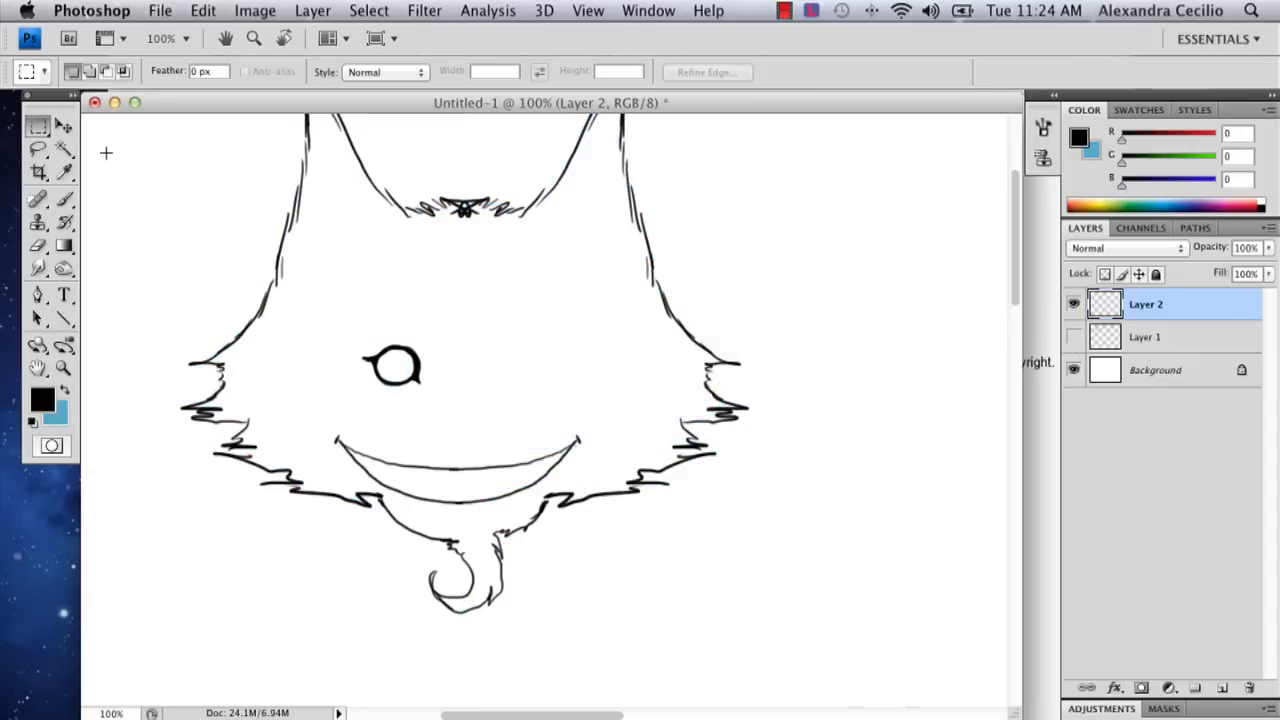
{"action": "left_click", "coordinate": [38, 148]}
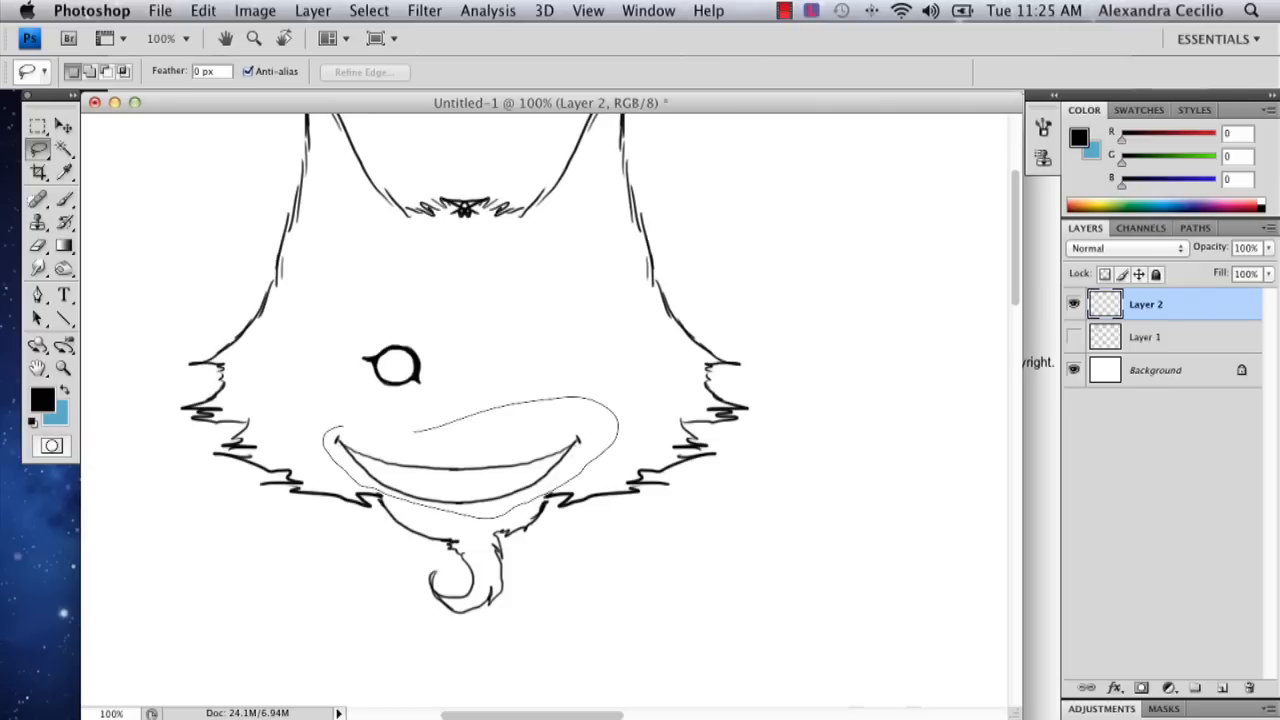
{"action": "left_click", "coordinate": [36, 124]}
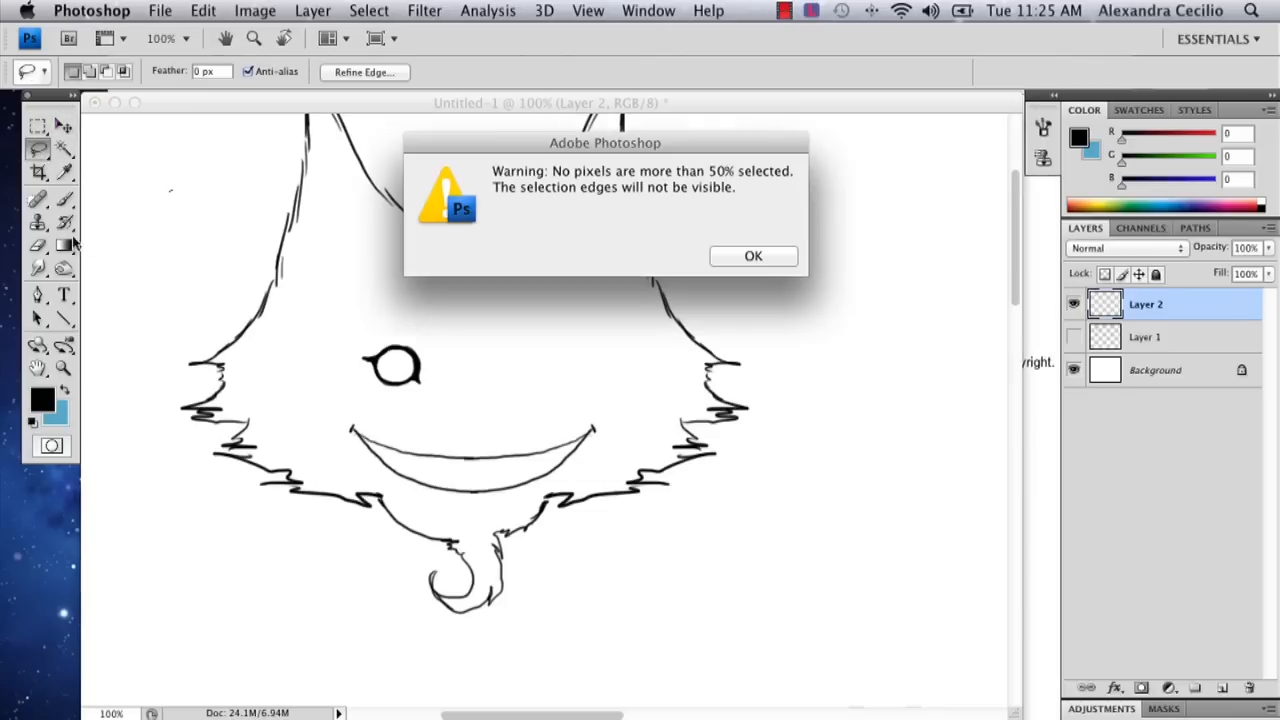
{"action": "left_click", "coordinate": [752, 256]}
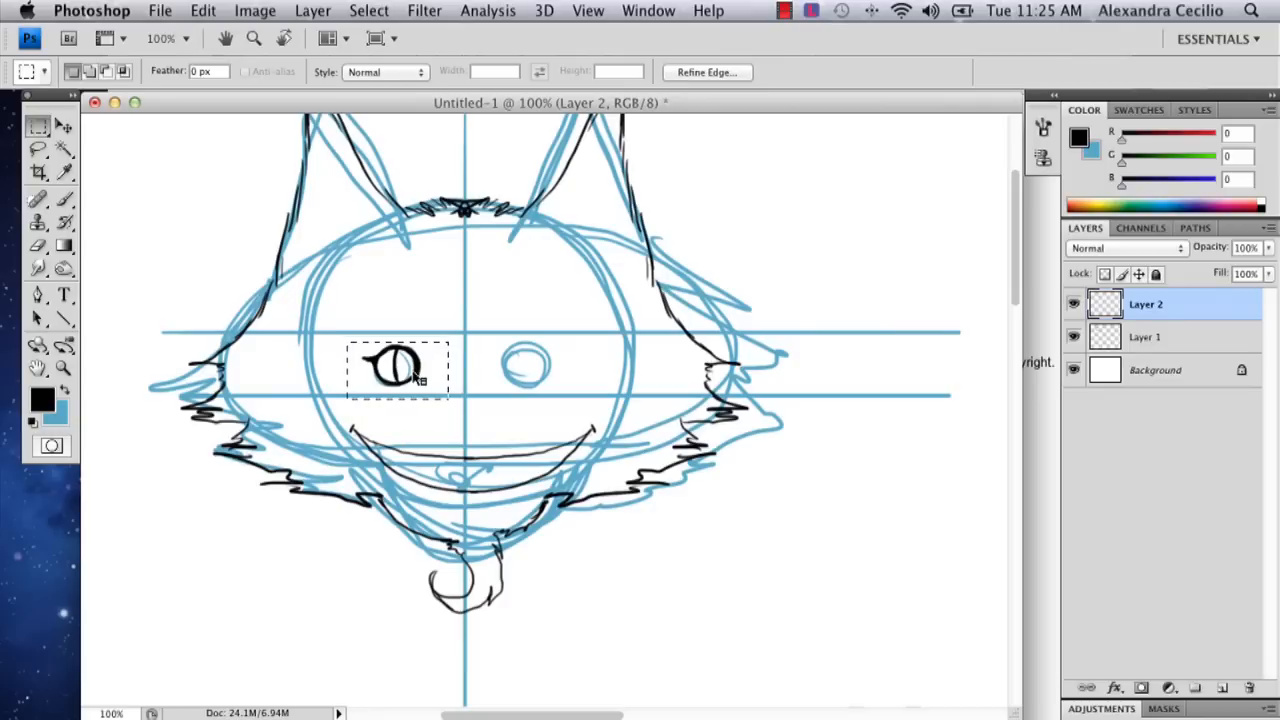
- Duplicate the left eye onto the right eye, resize it to fit and return to the brush
{"action": "left_click", "coordinate": [36, 126]}
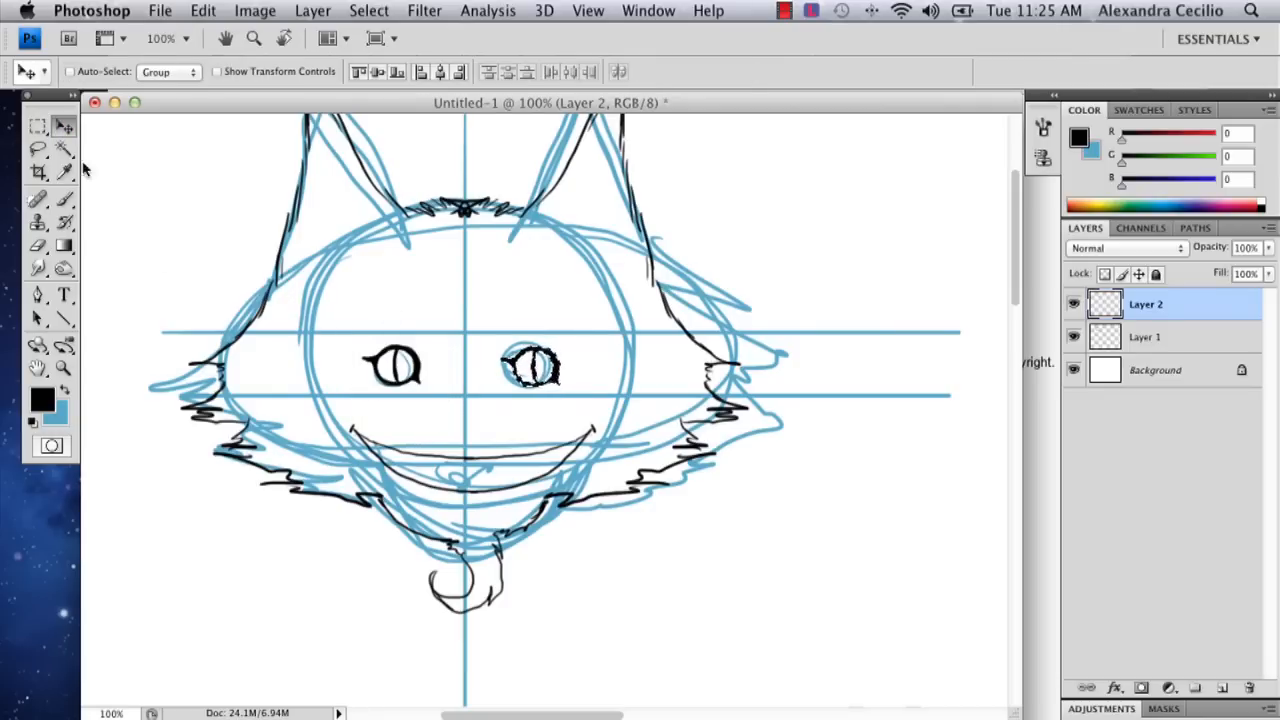
{"action": "left_click", "coordinate": [36, 124]}
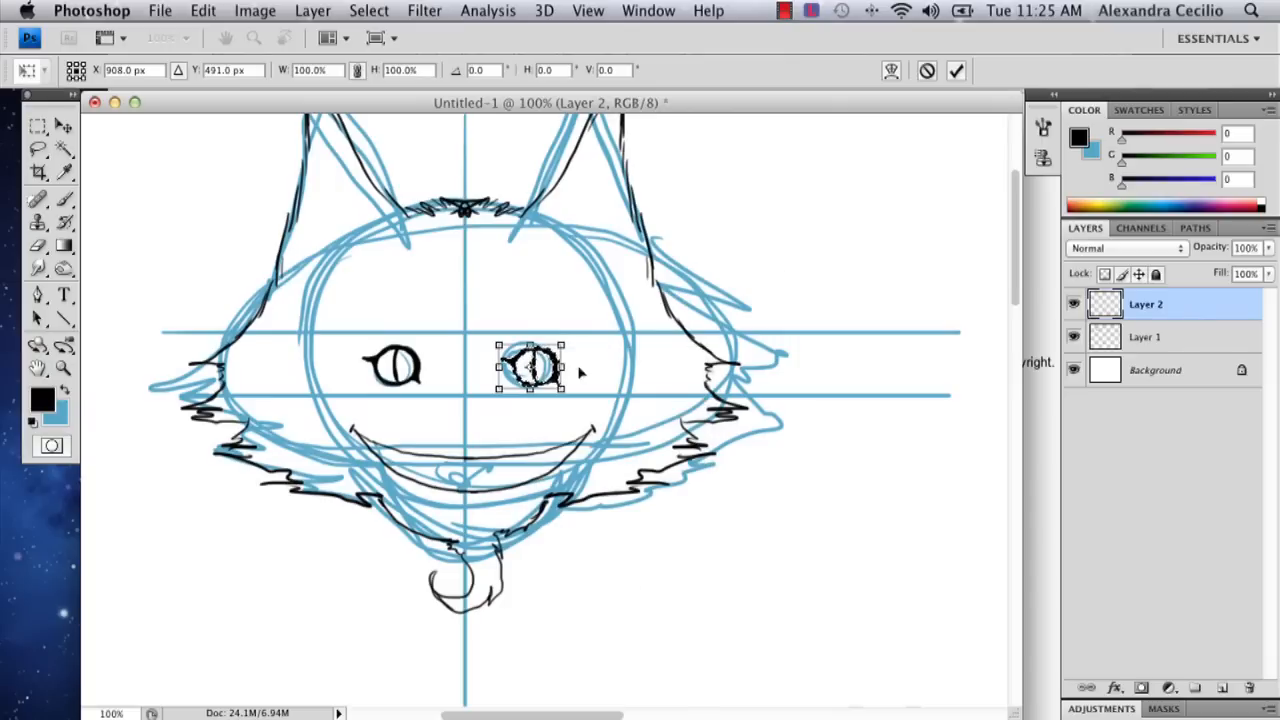
{"action": "mouse_move", "coordinate": [590, 620]}
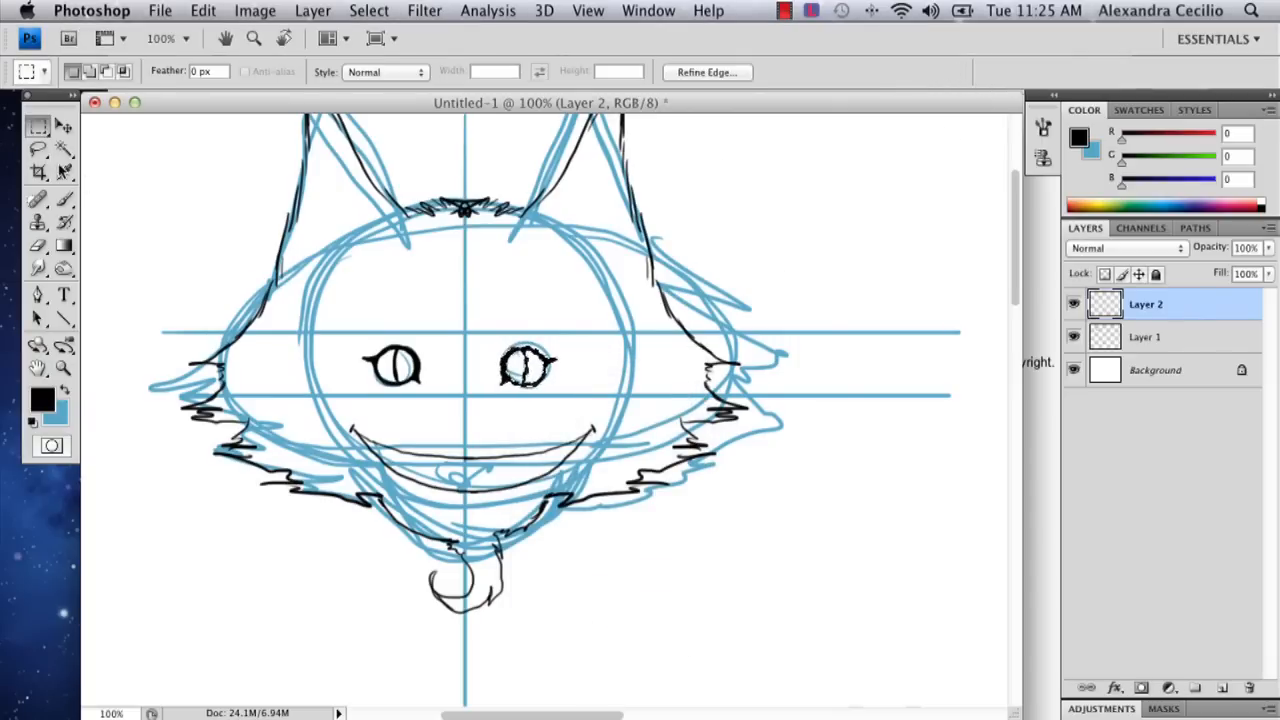
{"action": "left_click", "coordinate": [64, 126]}
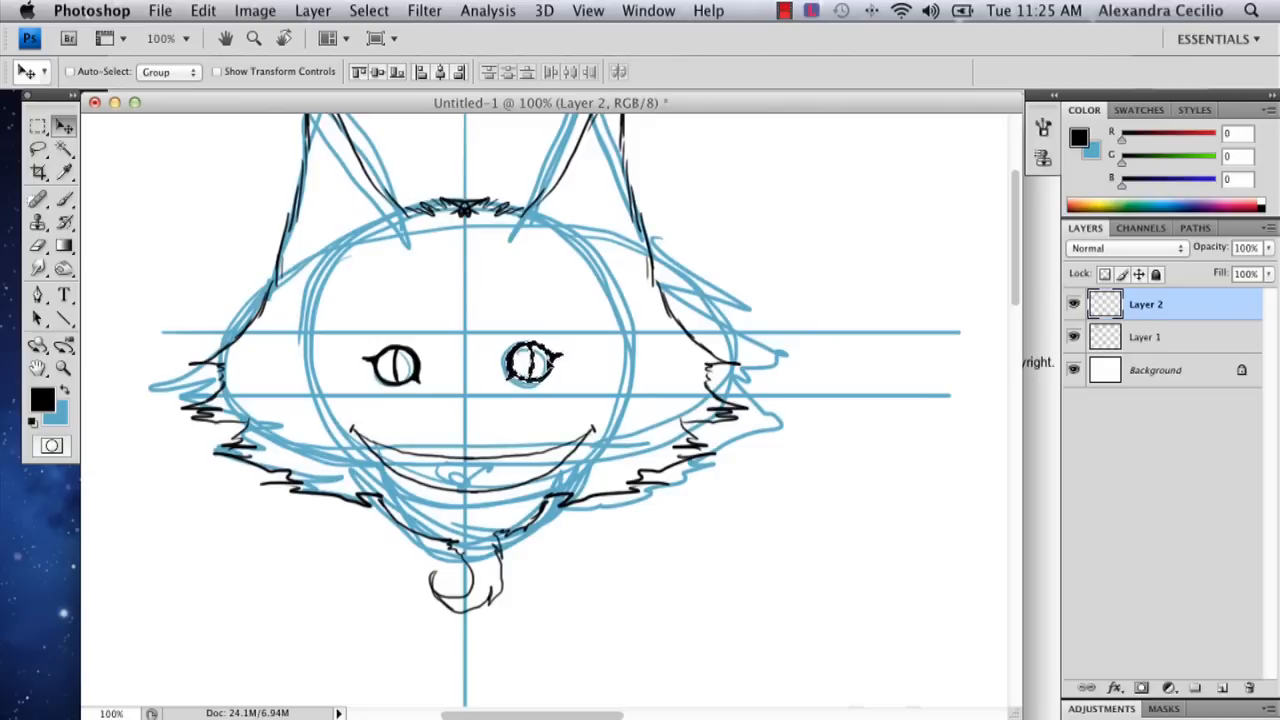
{"action": "left_click", "coordinate": [38, 200]}
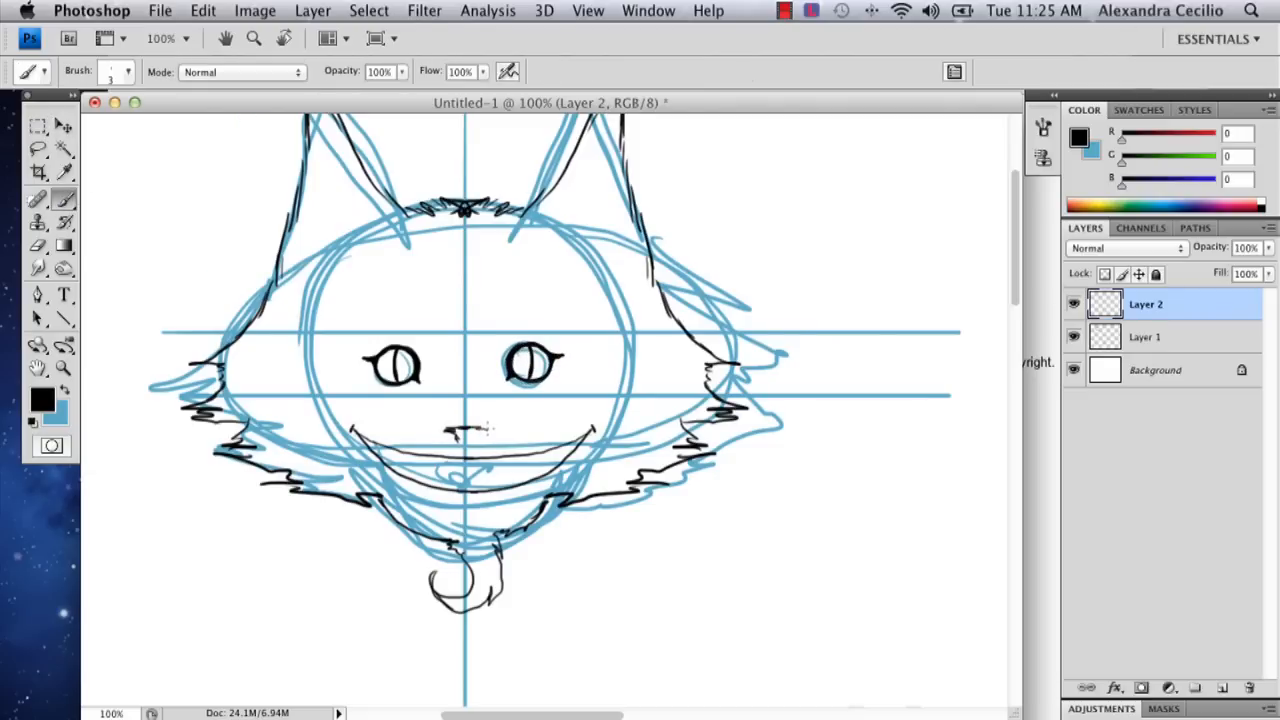
- Ink the nose outline, fill it solid black, and add arched eyebrows and whiskers
{"action": "left_click", "coordinate": [464, 436]}
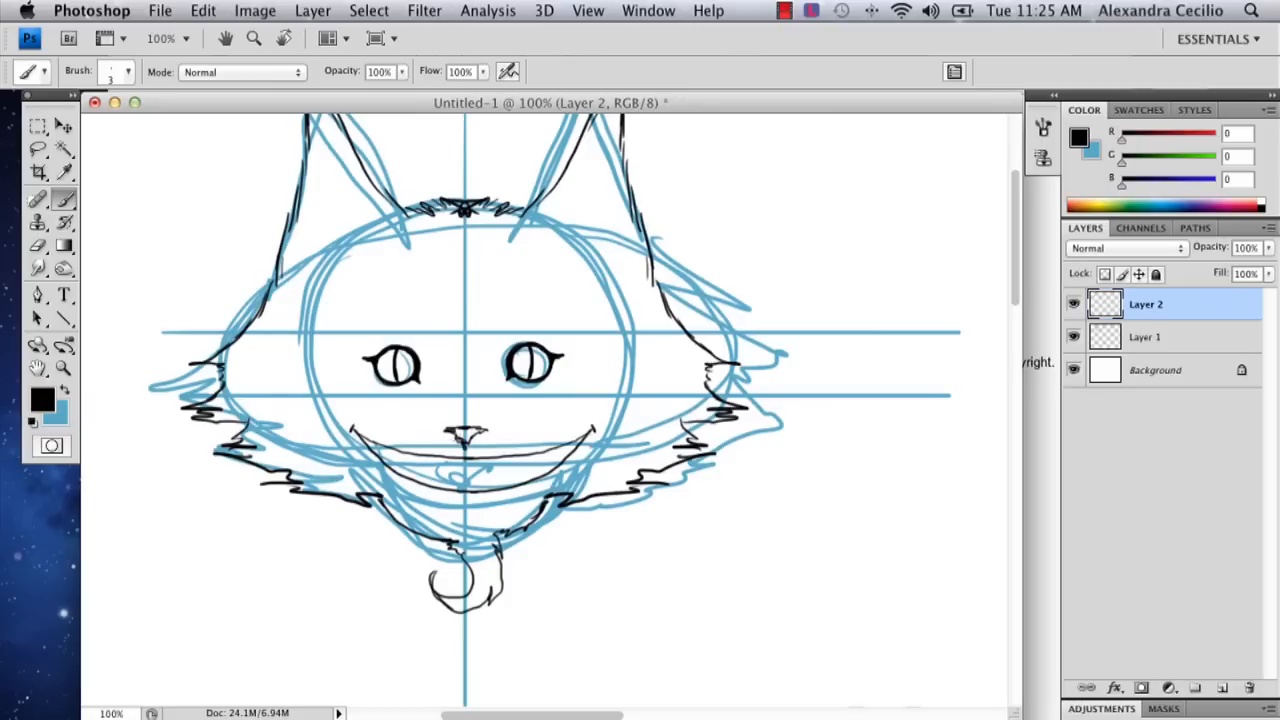
{"action": "left_click", "coordinate": [464, 436]}
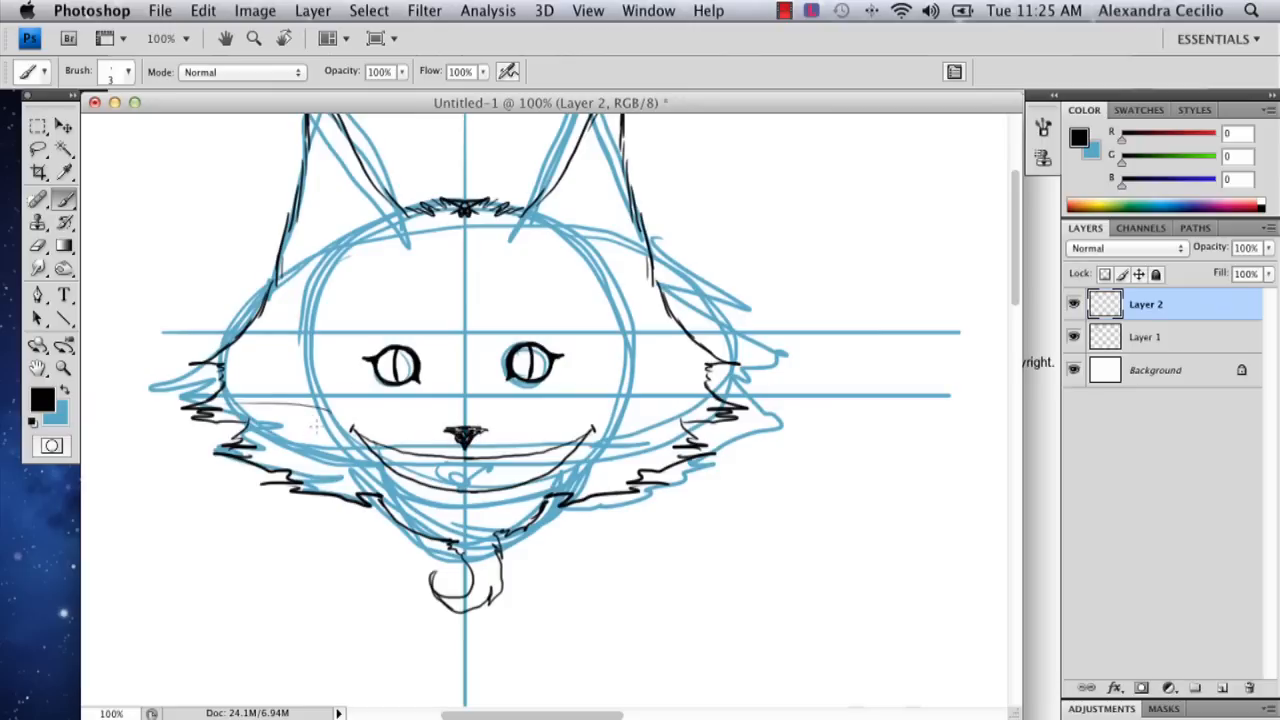
{"action": "left_click_drag", "start_coordinate": [200, 490], "coordinate": [320, 430]}
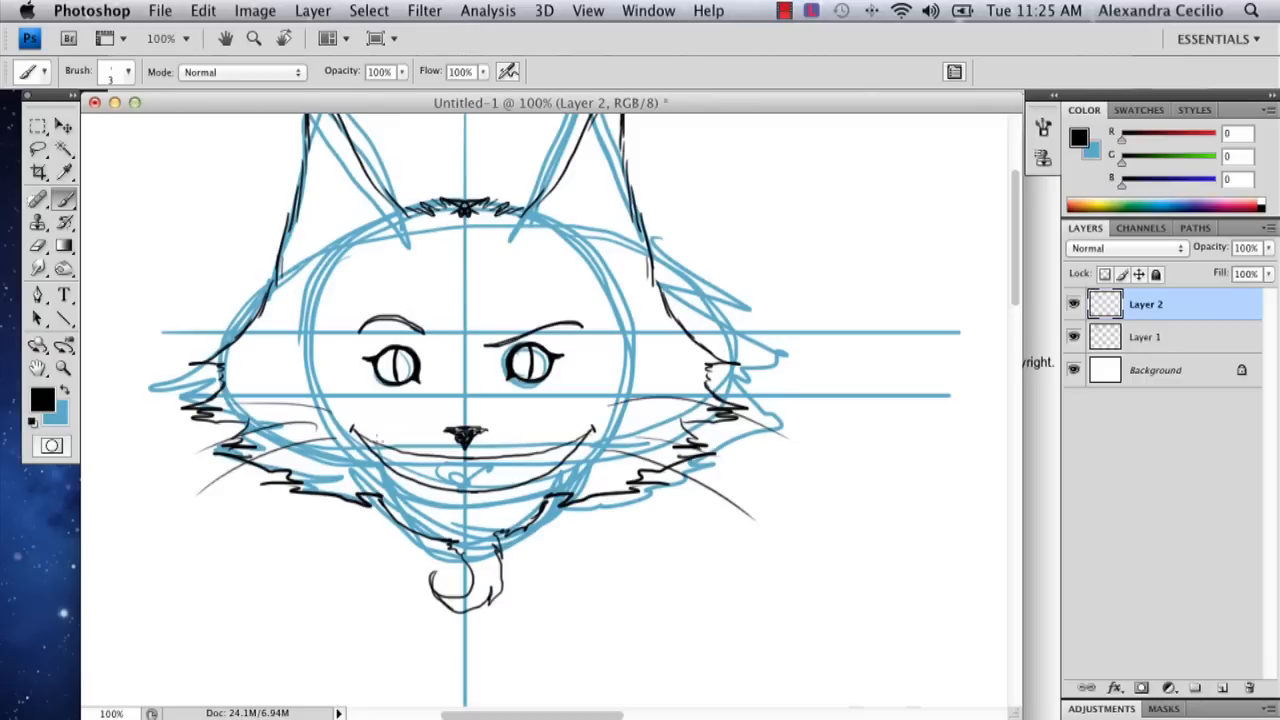
- Ink a row of pointed teeth along the smile and hide the blue sketch layer
{"action": "left_click_drag", "start_coordinate": [376, 450], "coordinate": [410, 470]}
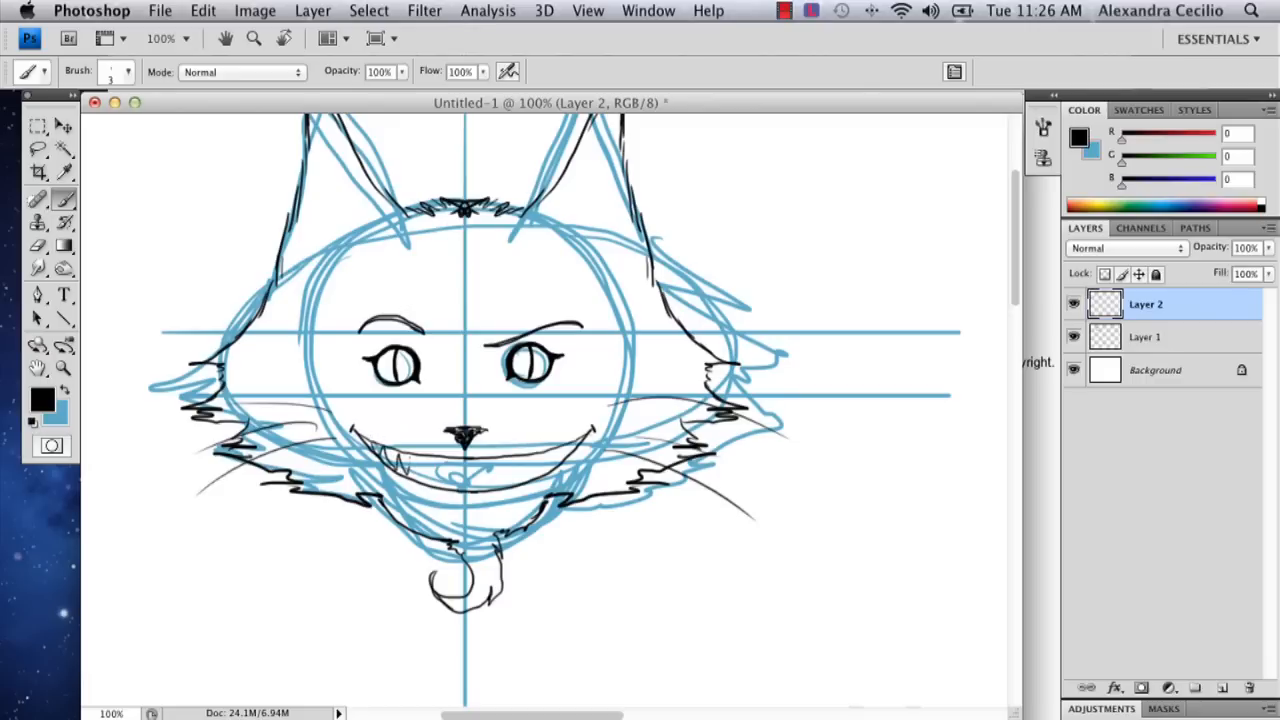
{"action": "left_click_drag", "start_coordinate": [410, 476], "coordinate": [484, 480]}
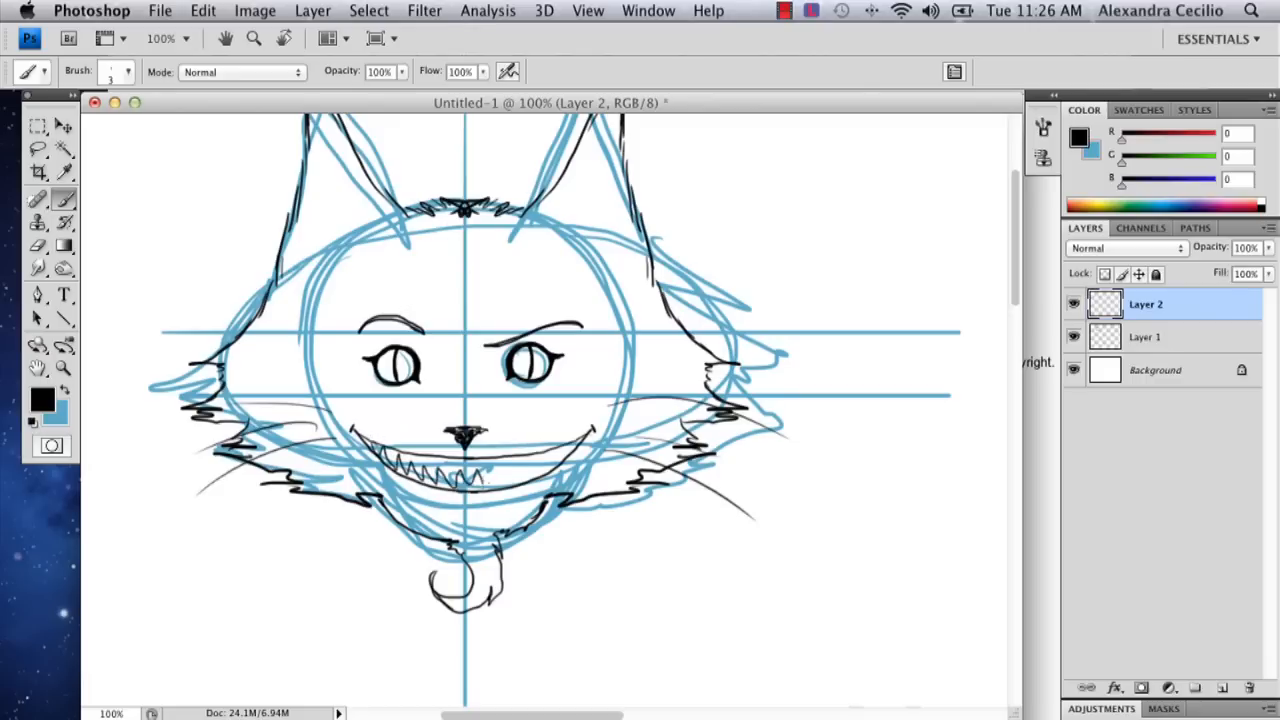
{"action": "left_click_drag", "start_coordinate": [484, 480], "coordinate": [560, 464]}
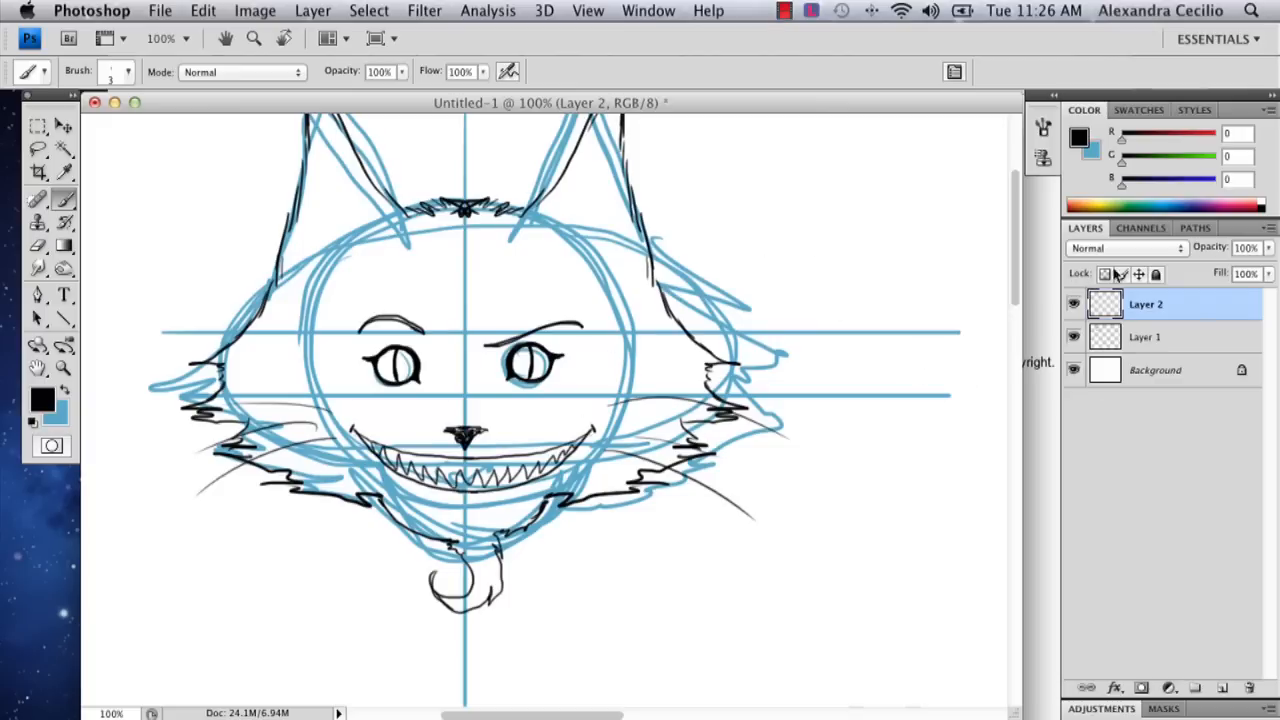
{"action": "left_click", "coordinate": [1074, 336]}
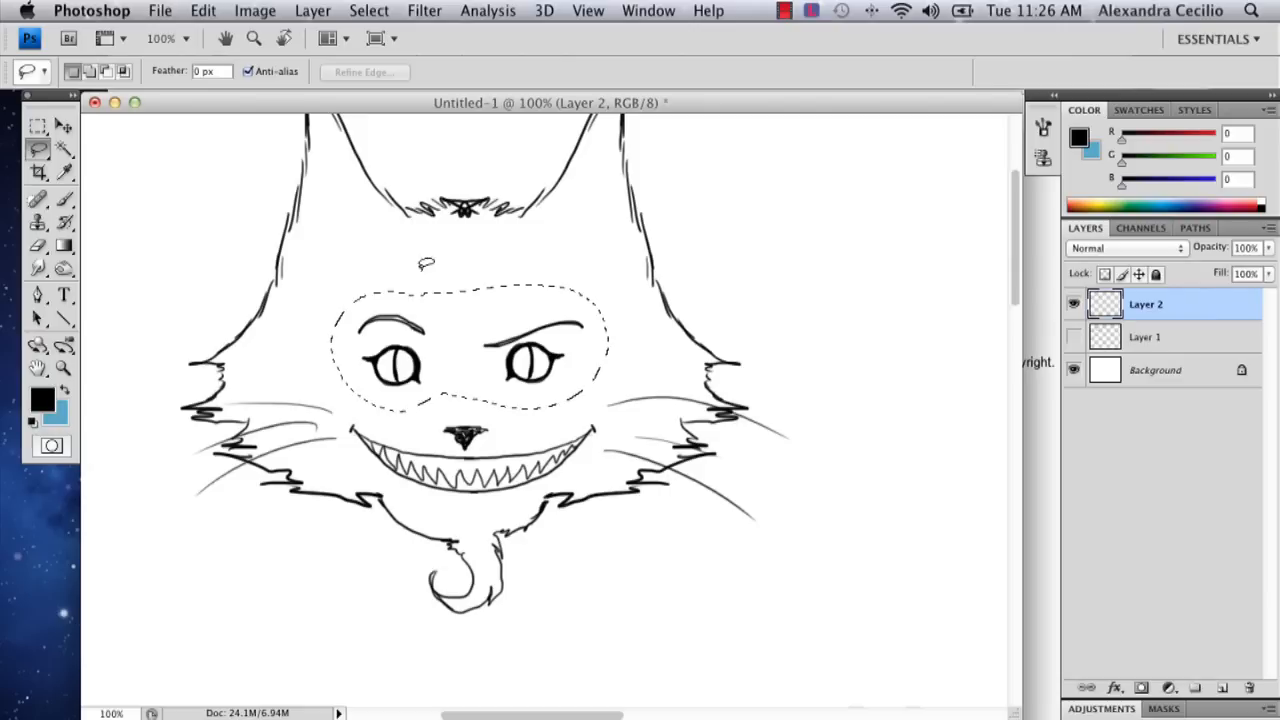
- Scale up the selected eye and eyebrow area, then switch to the Move tool
{"action": "left_click", "coordinate": [62, 126]}
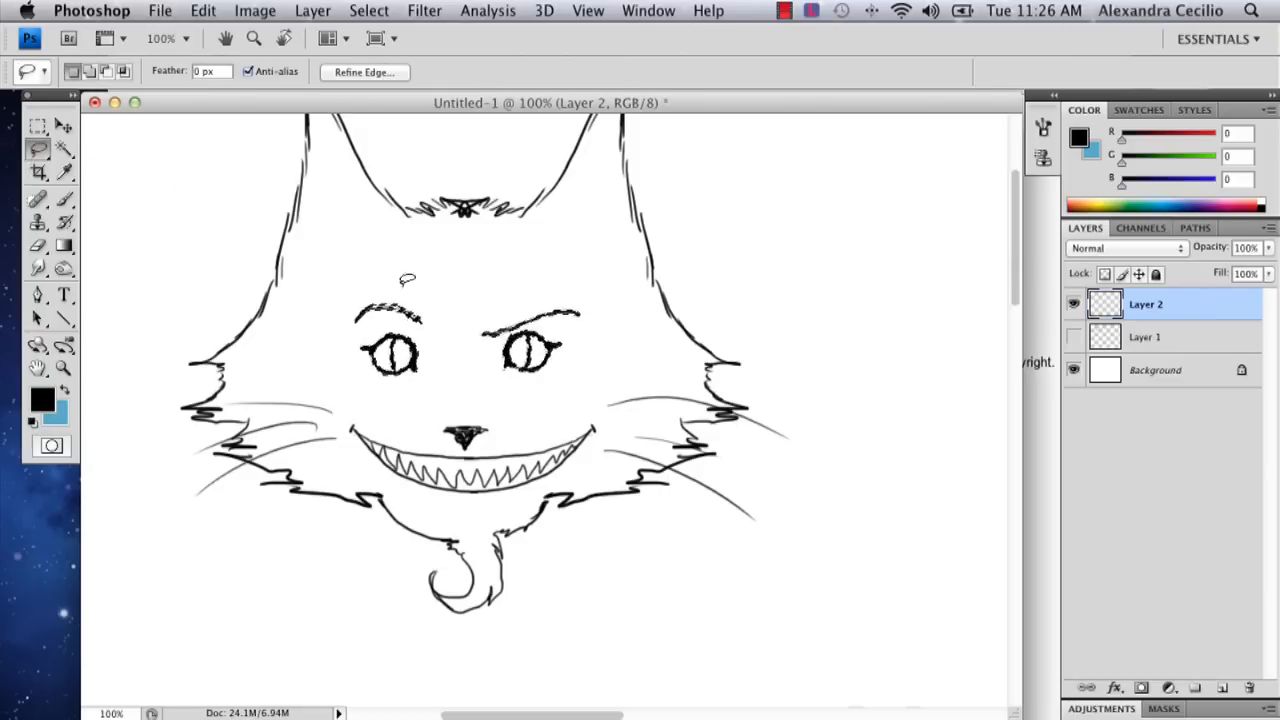
{"action": "left_click", "coordinate": [36, 124]}
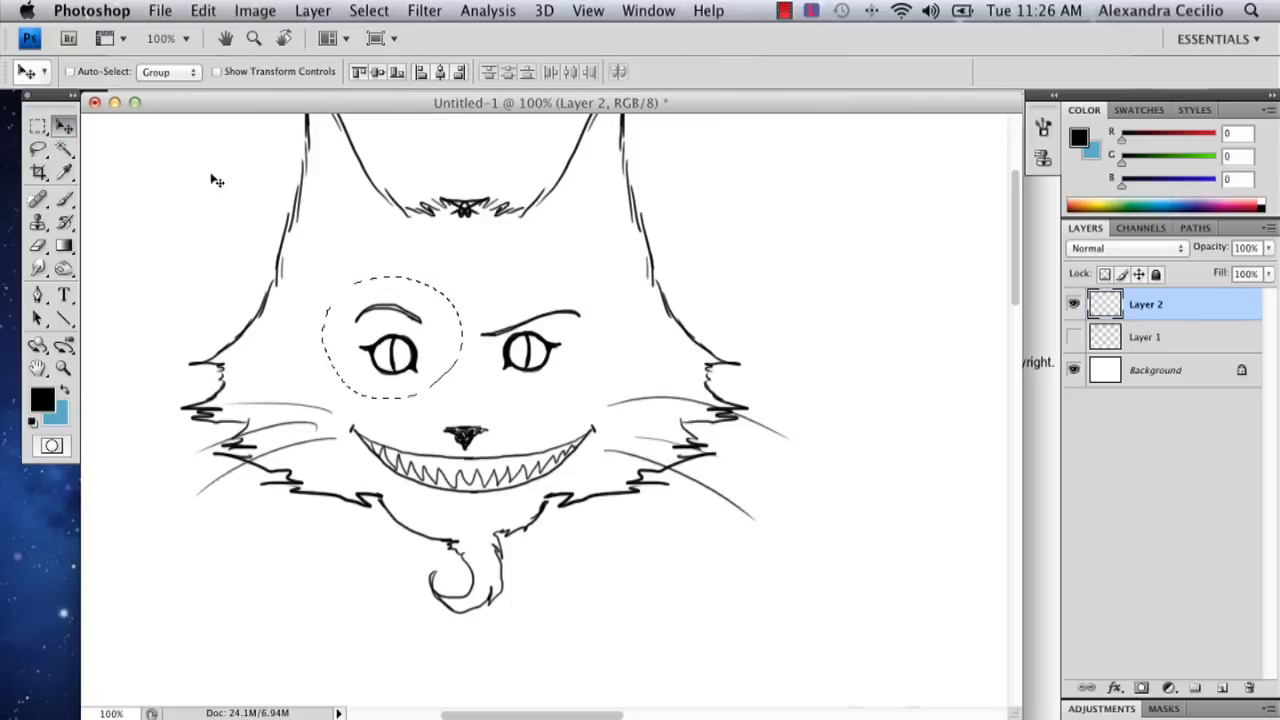